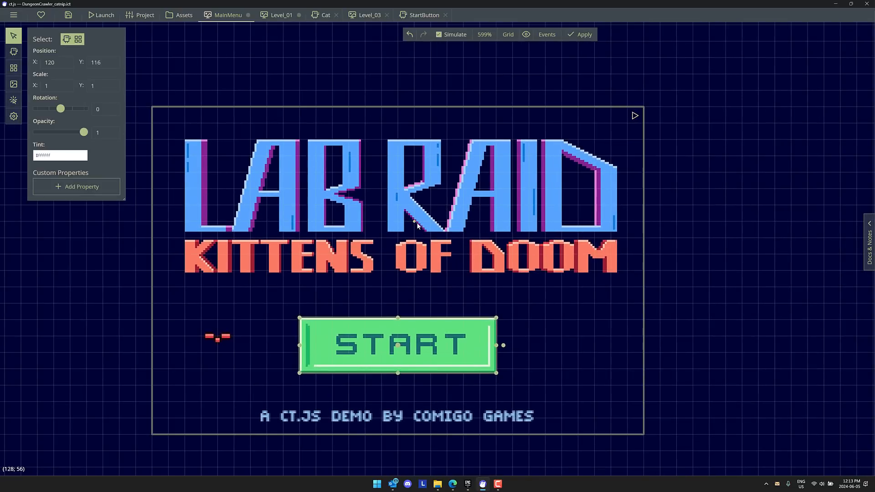
{"action": "mouse_move", "coordinate": [524, 241]}
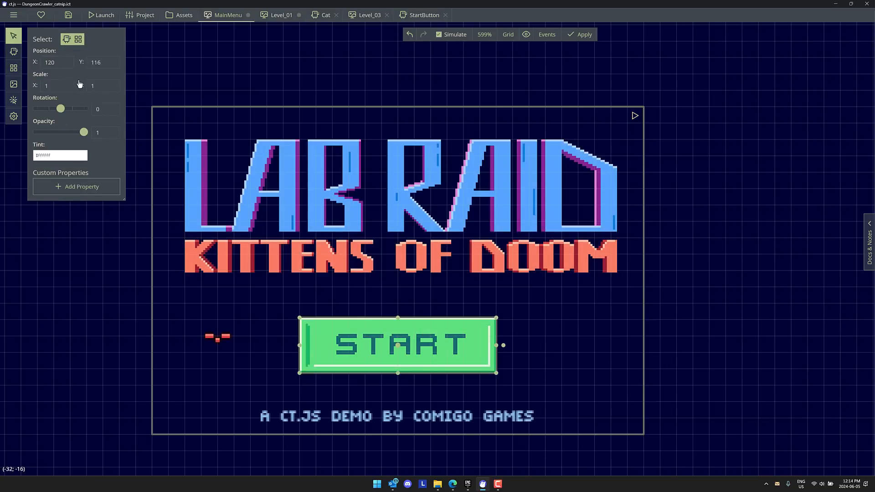
{"action": "mouse_move", "coordinate": [321, 149]}
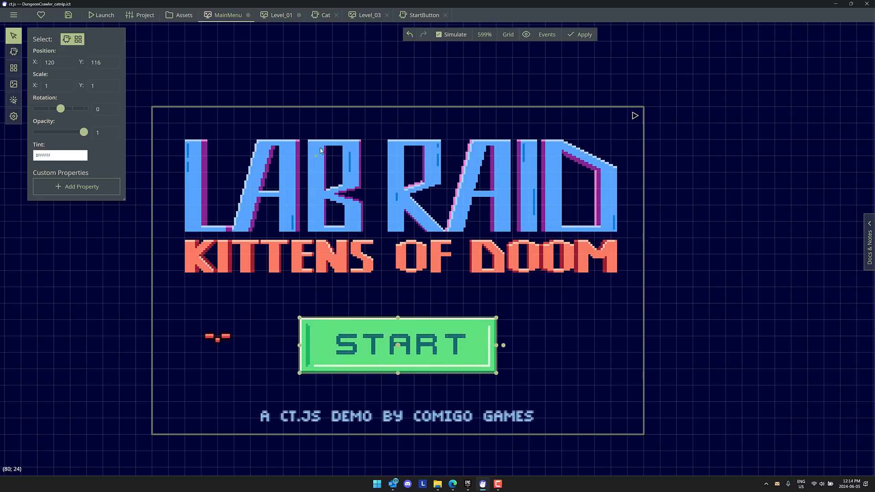
{"action": "mouse_move", "coordinate": [346, 156]}
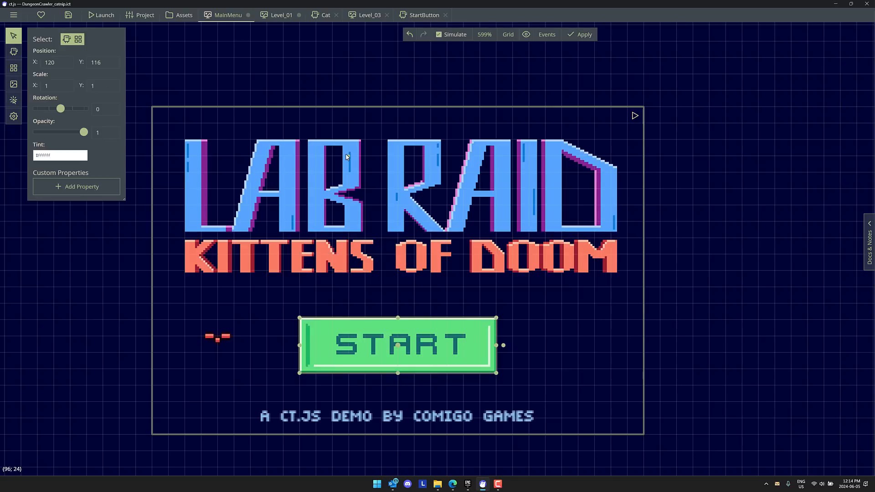
{"action": "mouse_move", "coordinate": [363, 149]}
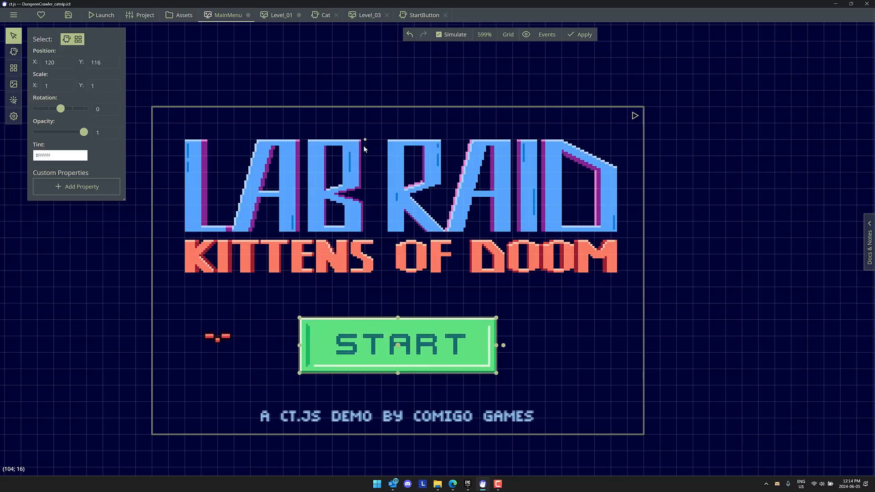
Open the StartButton template and review its Creation, Frame end and Click events.
{"action": "left_click", "coordinate": [183, 14]}
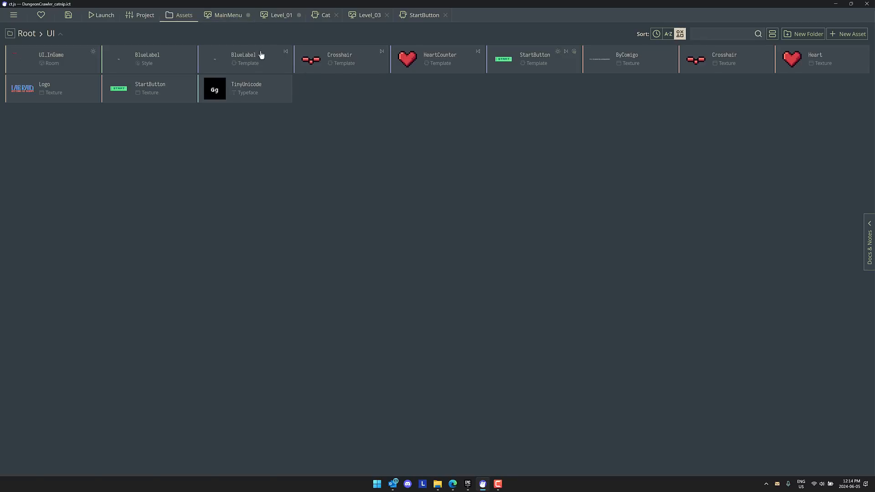
{"action": "mouse_move", "coordinate": [48, 41]}
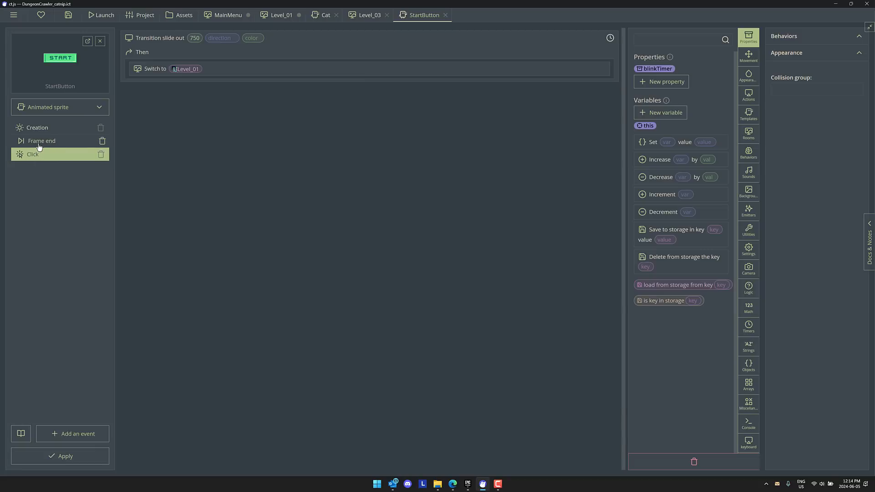
{"action": "left_click", "coordinate": [38, 127]}
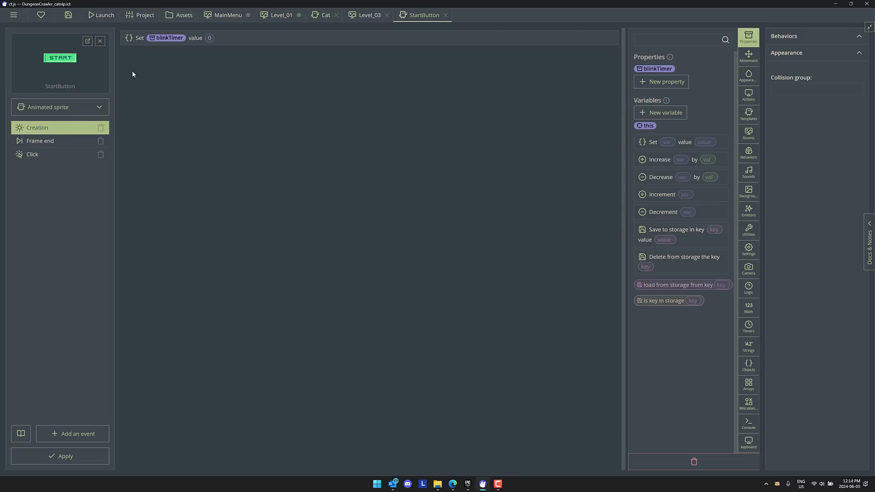
{"action": "left_click", "coordinate": [40, 140]}
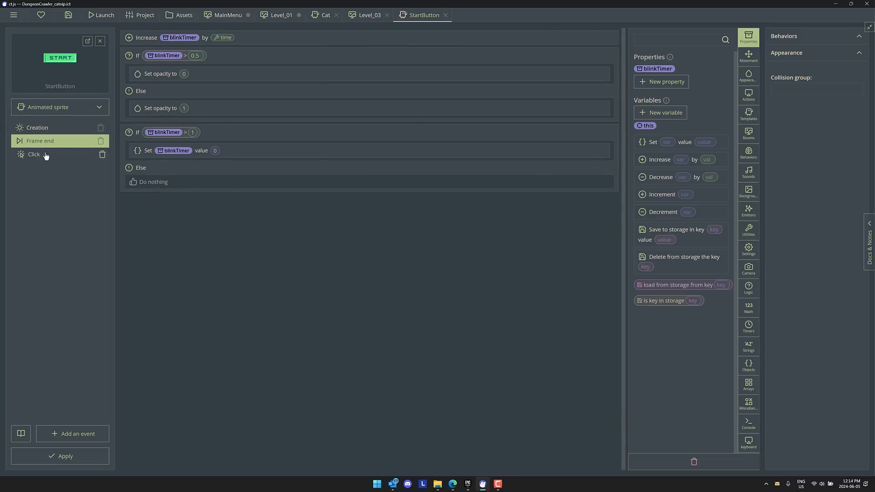
{"action": "left_click", "coordinate": [33, 154]}
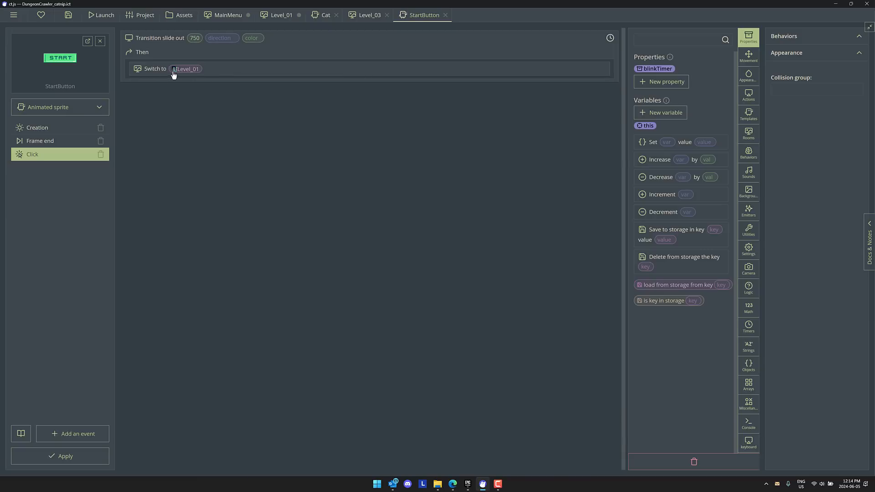
{"action": "mouse_move", "coordinate": [256, 23]}
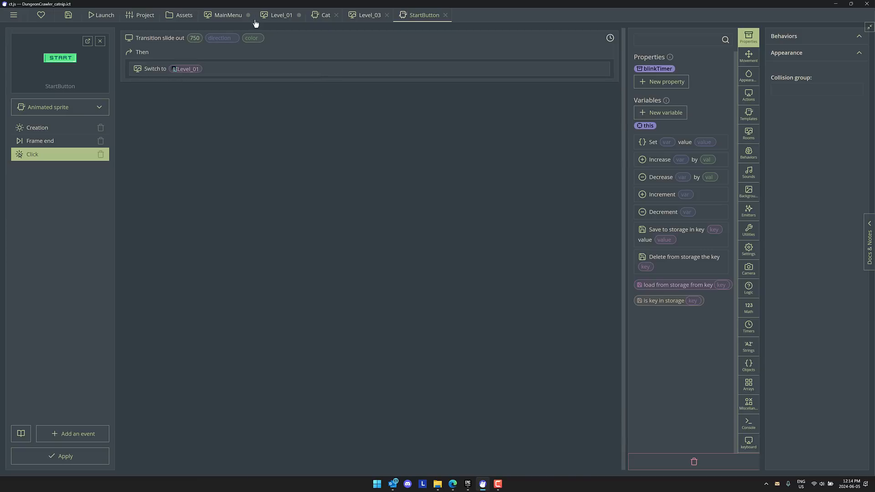
Return to Level_01 and paint the yellow warning-sign tile on layer -6000 in the right room.
{"action": "left_click", "coordinate": [282, 15]}
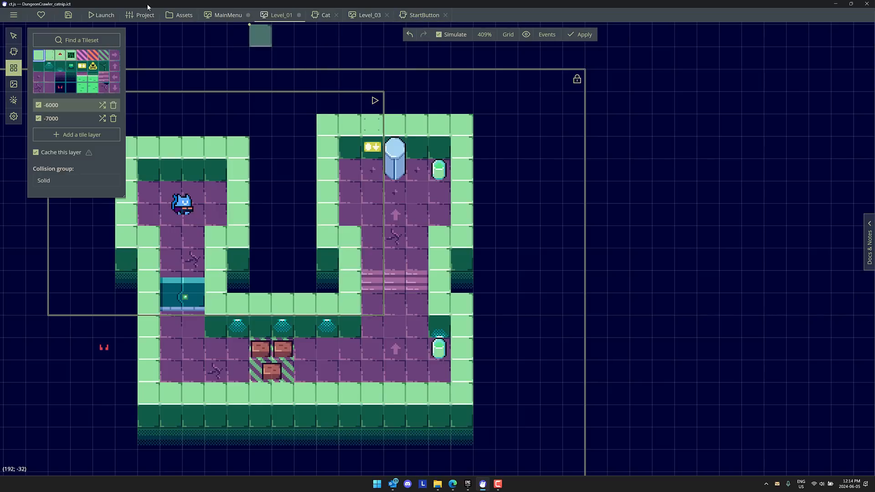
{"action": "left_click", "coordinate": [184, 14]}
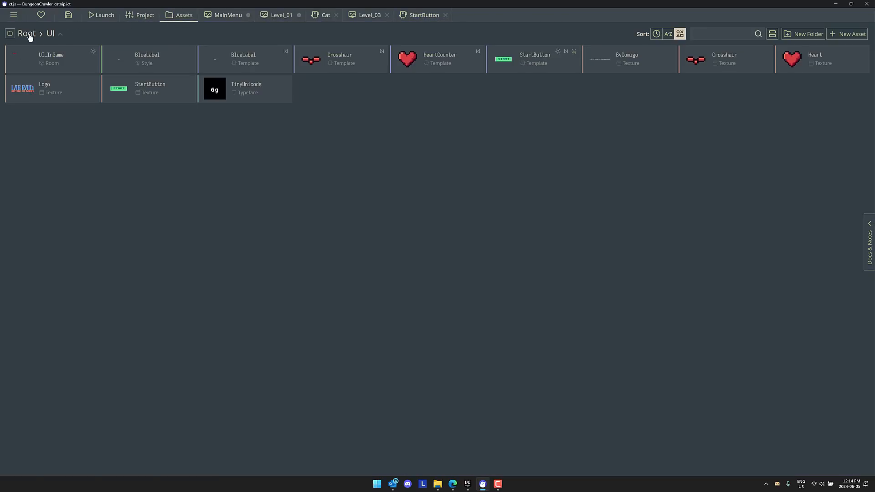
{"action": "left_click", "coordinate": [26, 33]}
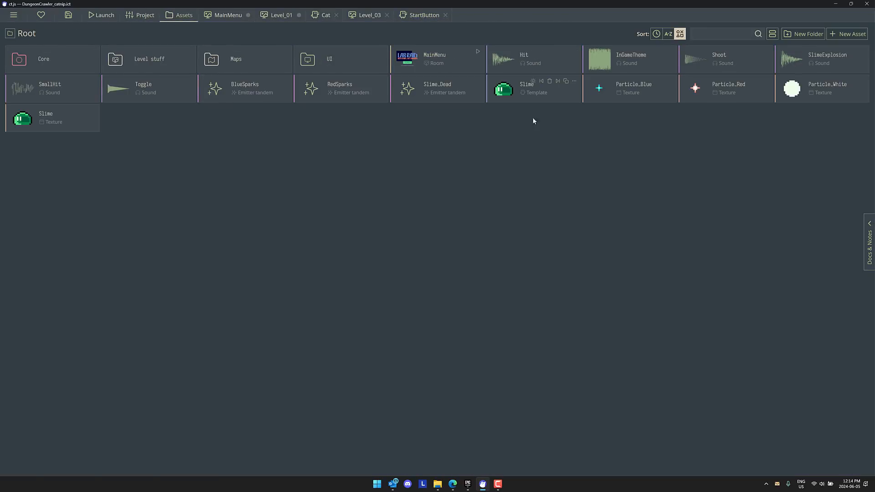
{"action": "double_click", "coordinate": [235, 59]}
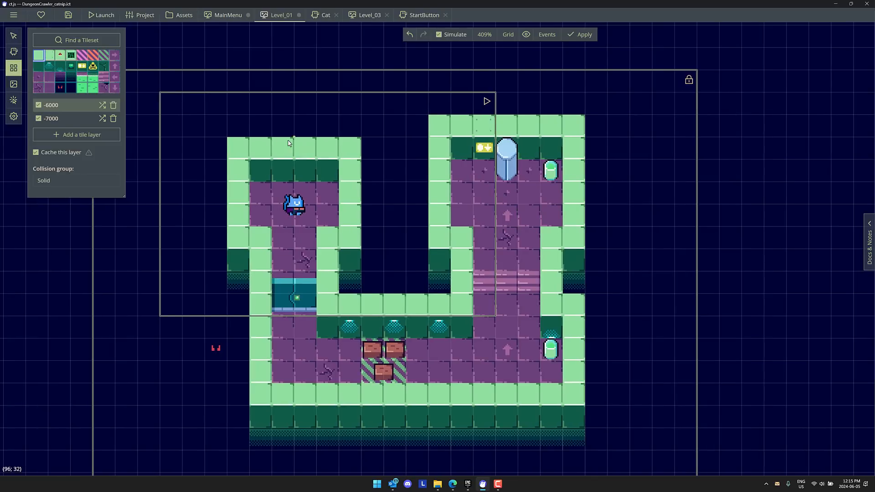
{"action": "mouse_move", "coordinate": [26, 93]}
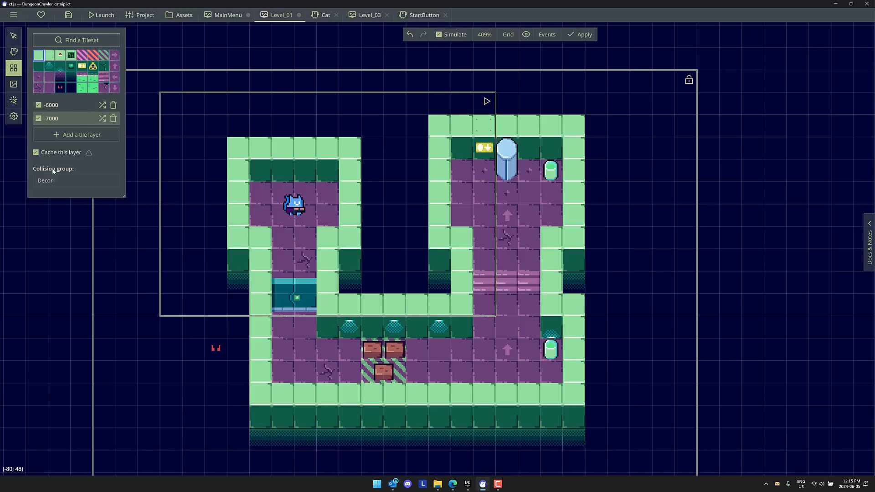
{"action": "left_click", "coordinate": [76, 180]}
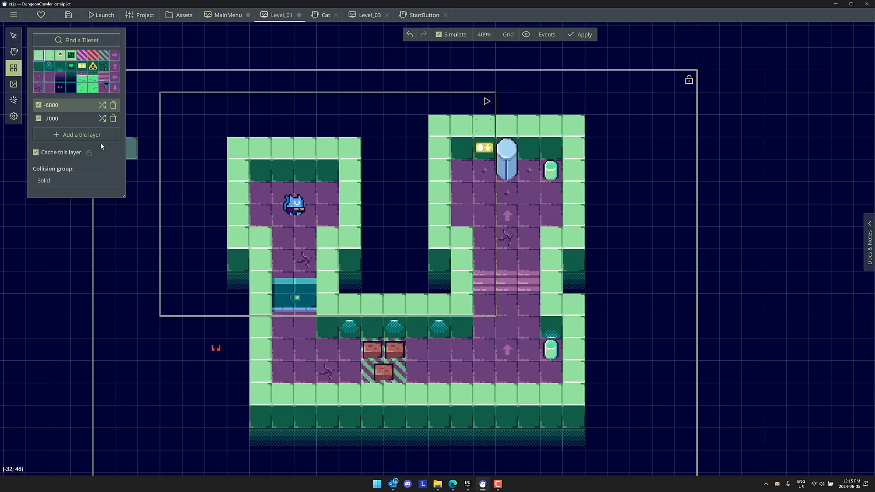
{"action": "left_click", "coordinate": [93, 65]}
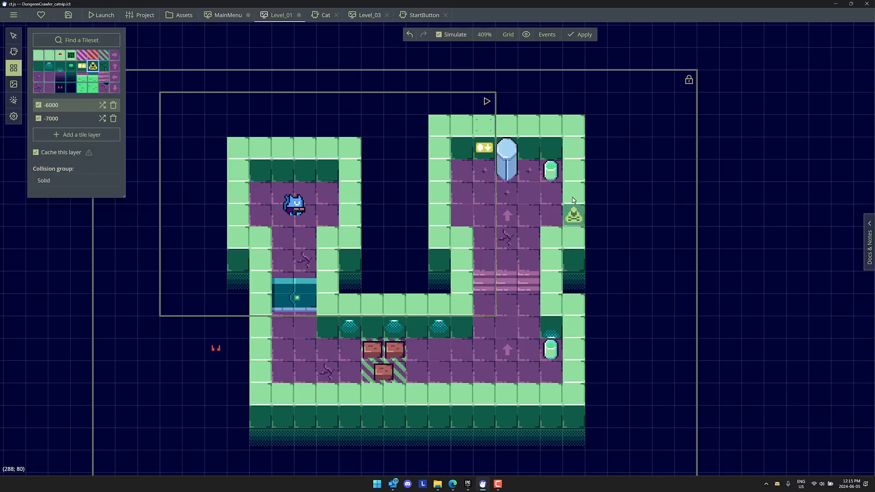
{"action": "left_click_drag", "start_coordinate": [573, 214], "coordinate": [372, 304]}
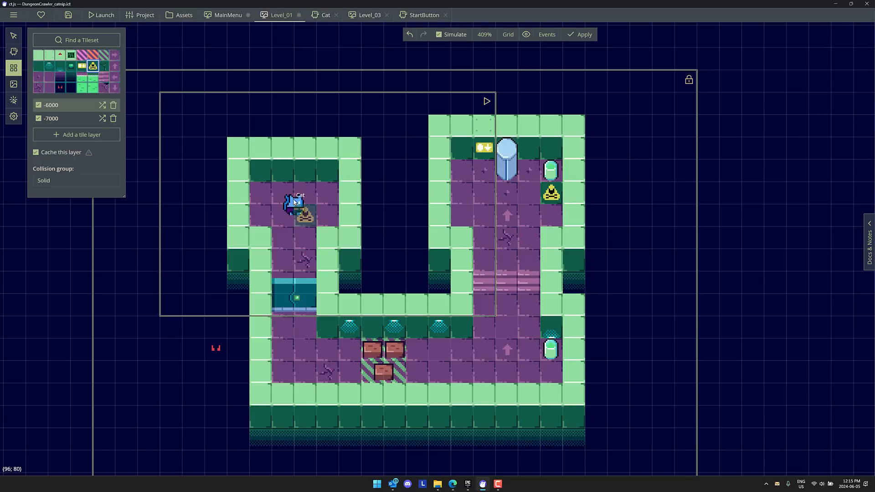
Open the Templates tool and browse Root > Core > Cat character to pick the Cat.
{"action": "left_click", "coordinate": [13, 35]}
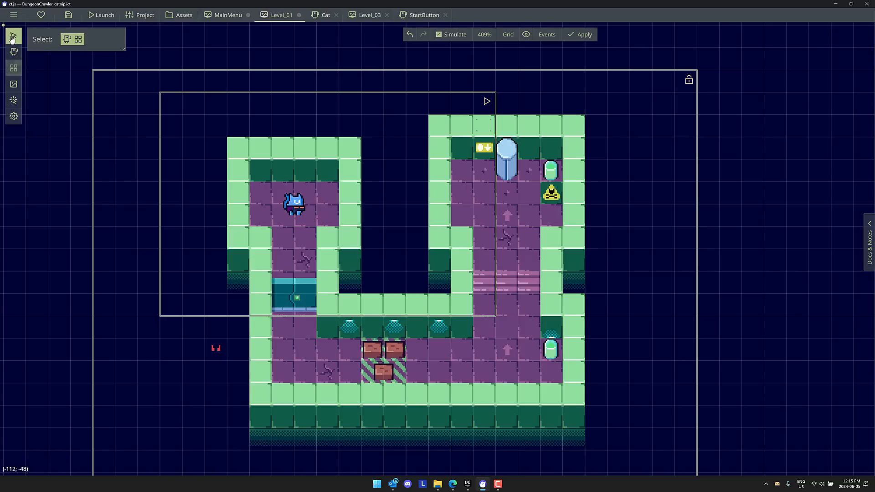
{"action": "left_click", "coordinate": [13, 51]}
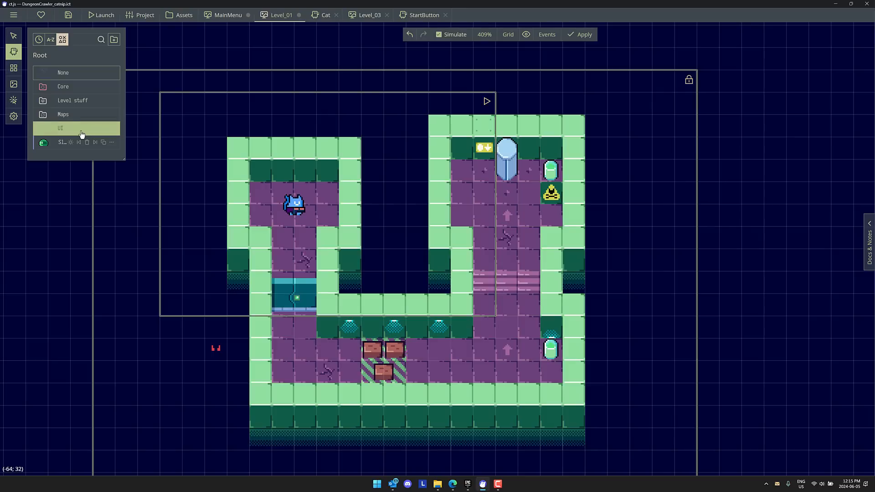
{"action": "left_click", "coordinate": [63, 86]}
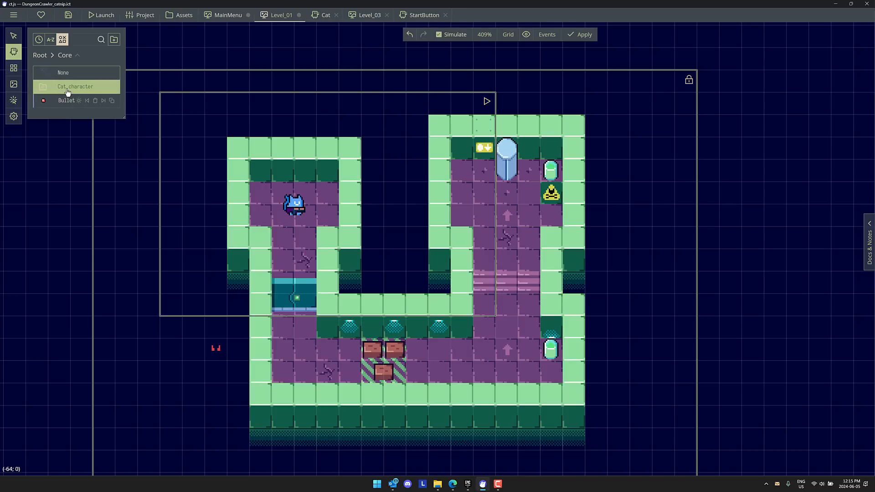
{"action": "left_click", "coordinate": [76, 87]}
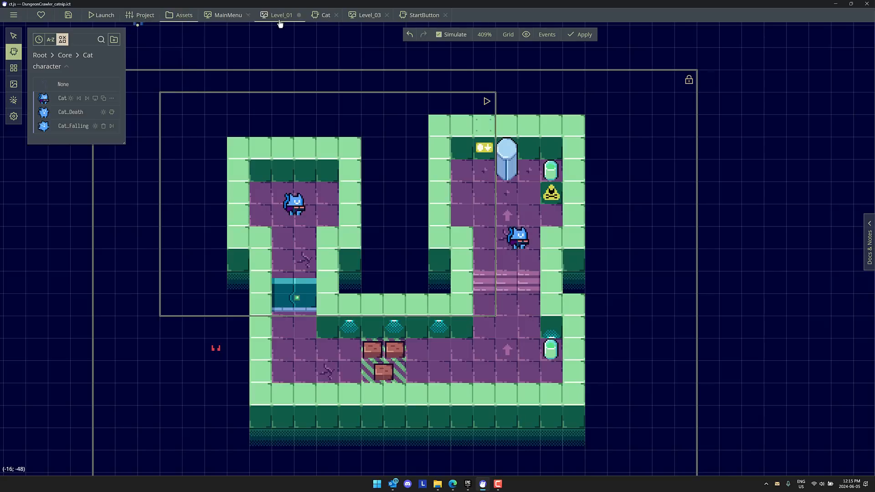
Open the Cat template and review its Frame end, checkpoint, gap collision and Creation events.
{"action": "left_click", "coordinate": [325, 15]}
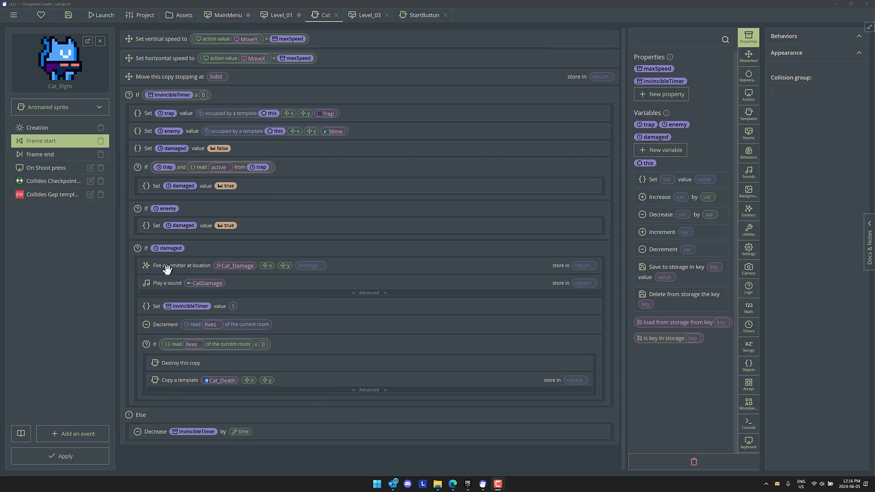
{"action": "mouse_move", "coordinate": [158, 55]}
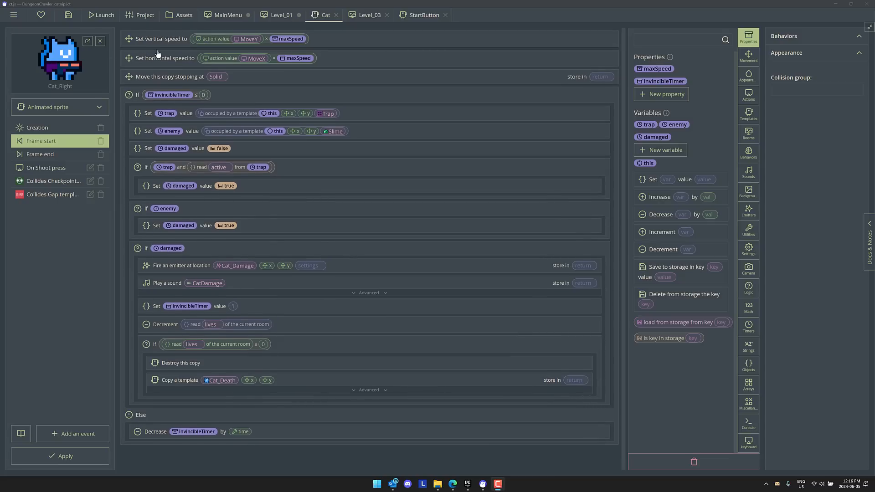
{"action": "mouse_move", "coordinate": [137, 99]}
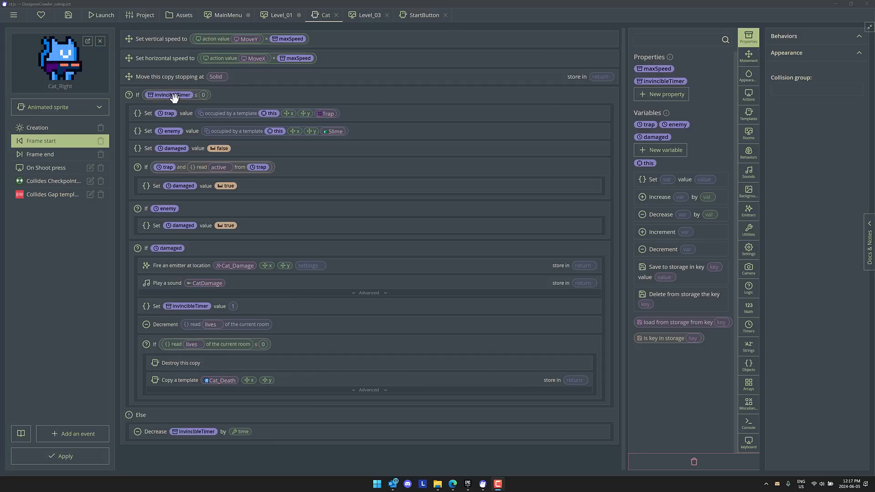
{"action": "mouse_move", "coordinate": [617, 76]}
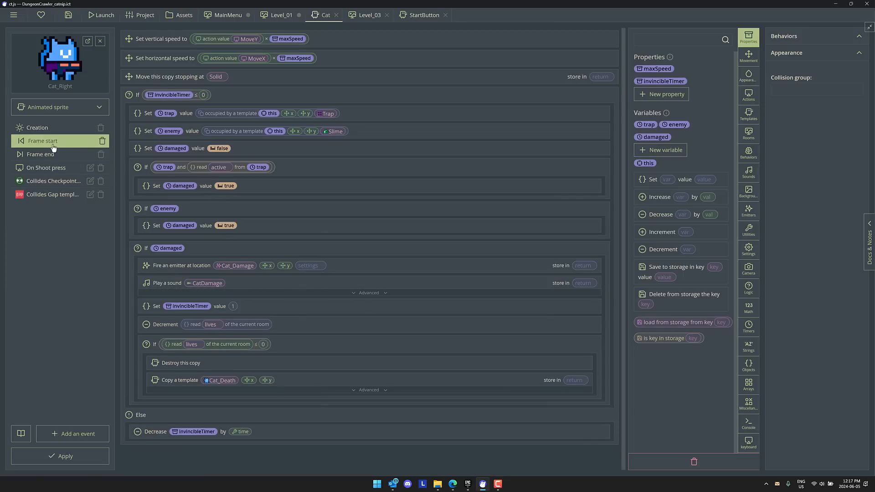
{"action": "left_click", "coordinate": [42, 154]}
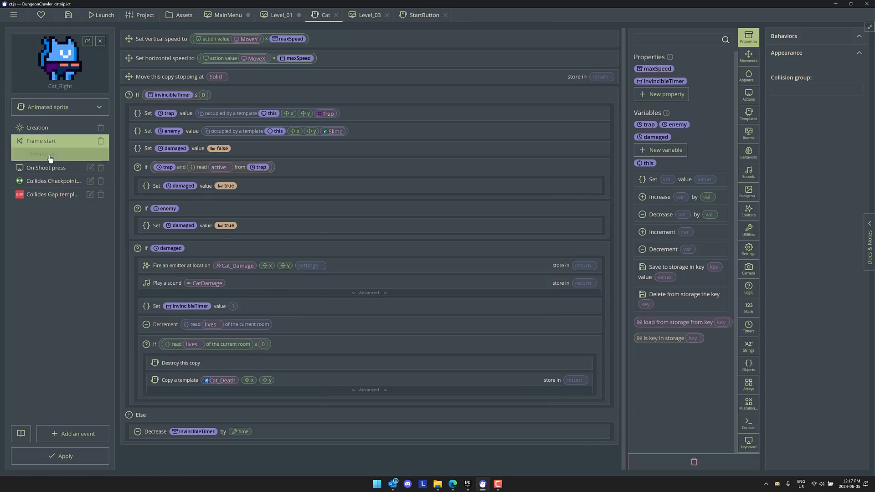
{"action": "left_click", "coordinate": [46, 167]}
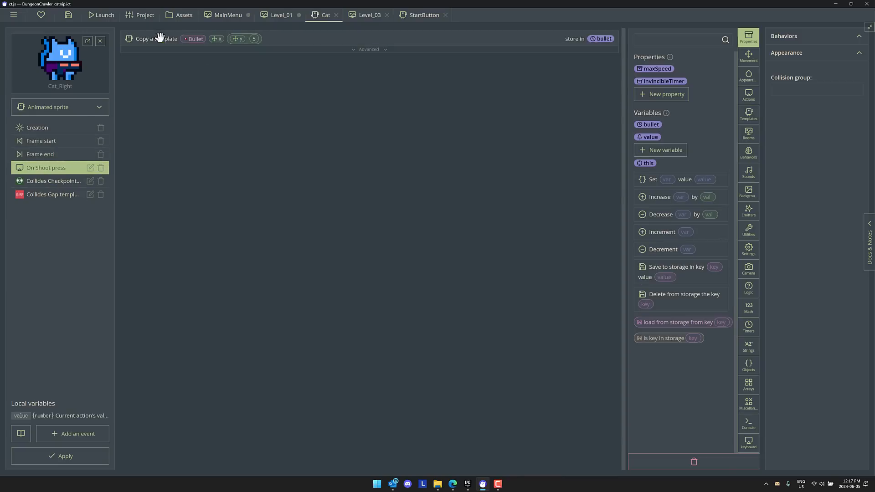
{"action": "mouse_move", "coordinate": [254, 40]}
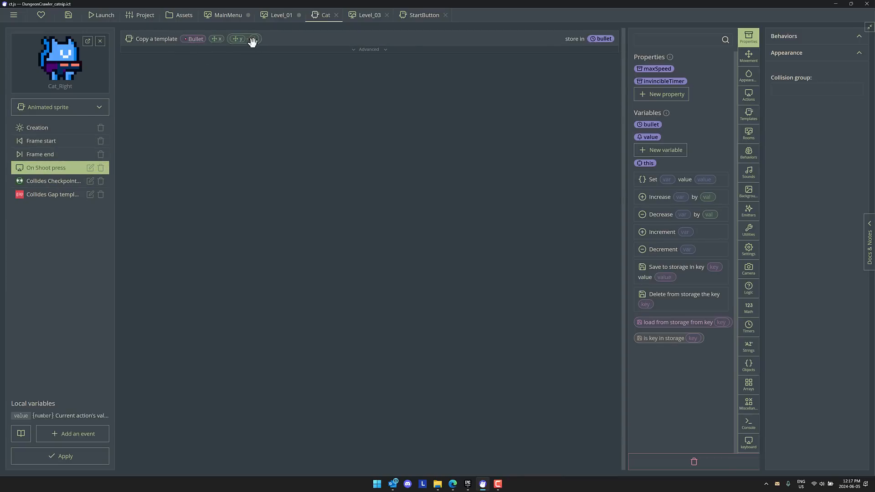
{"action": "left_click", "coordinate": [54, 180]}
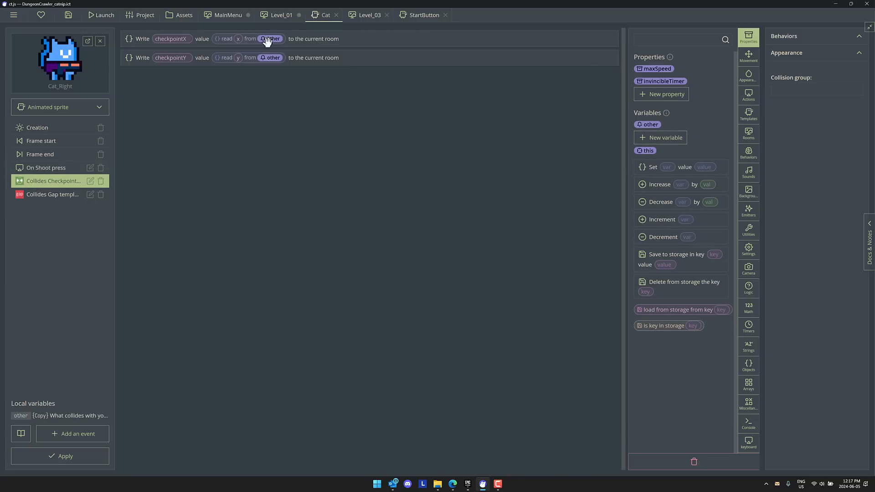
{"action": "left_click", "coordinate": [52, 194]}
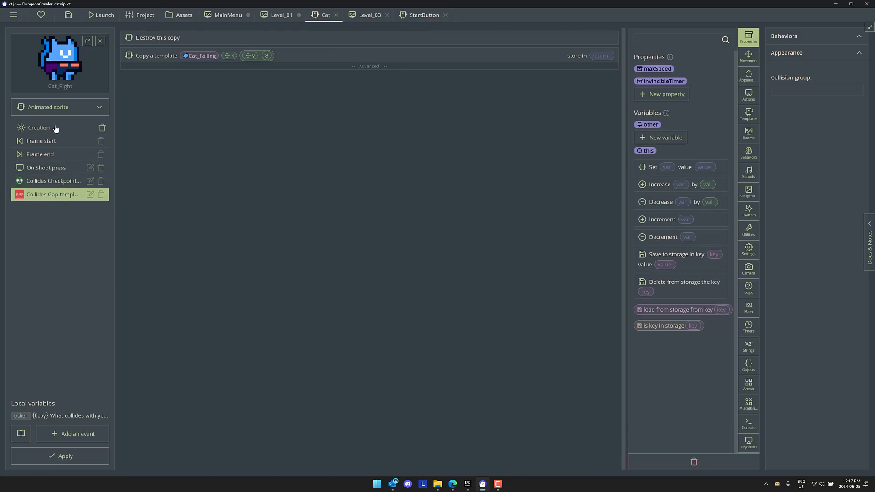
{"action": "left_click", "coordinate": [48, 107]}
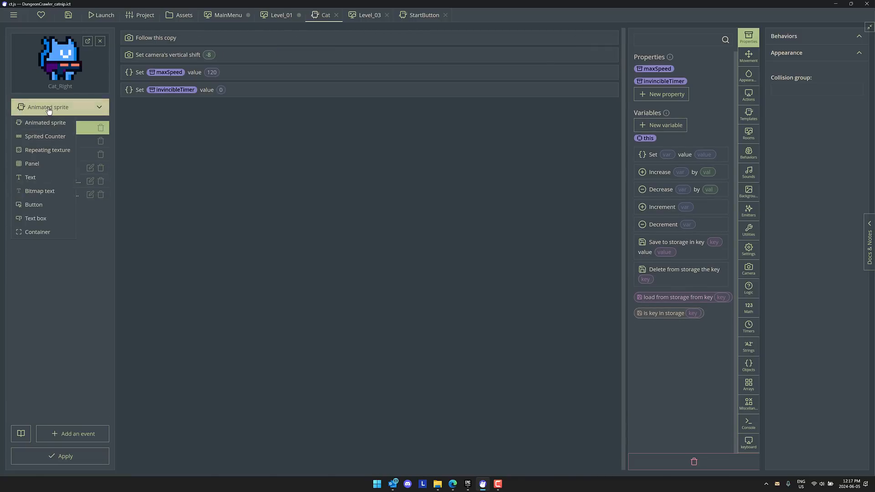
{"action": "left_click", "coordinate": [60, 107]}
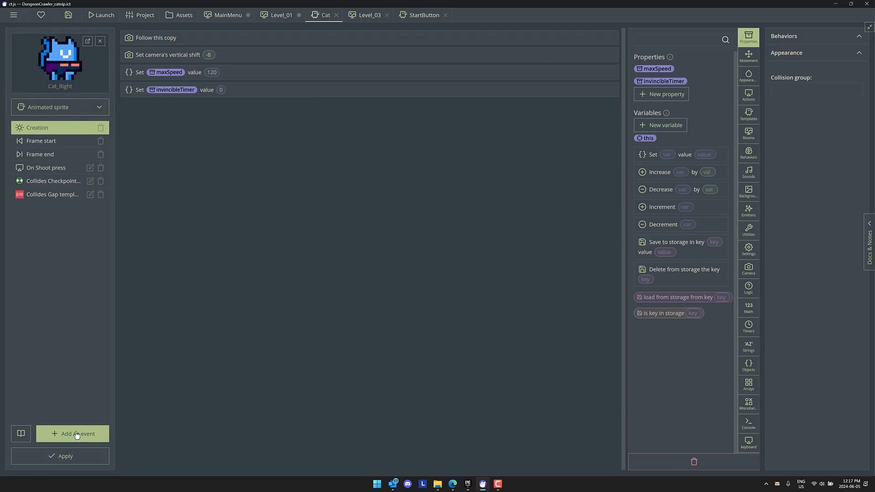
{"action": "left_click", "coordinate": [72, 433]}
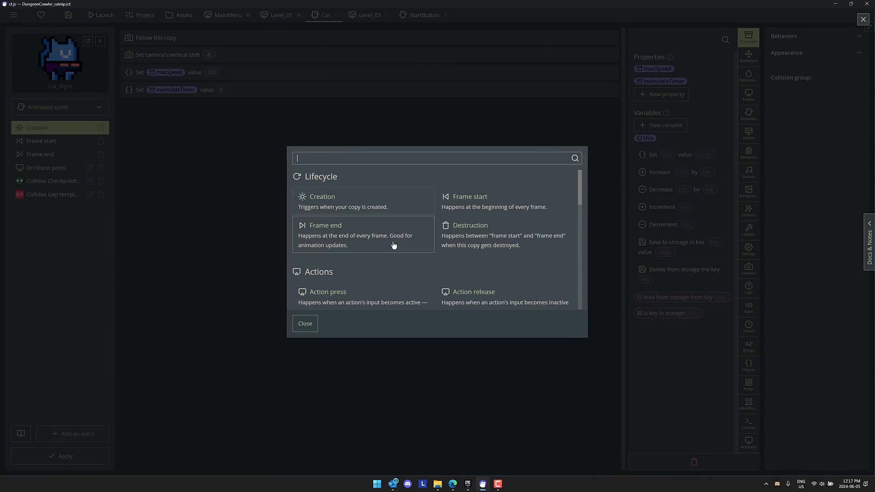
{"action": "mouse_move", "coordinate": [537, 240]}
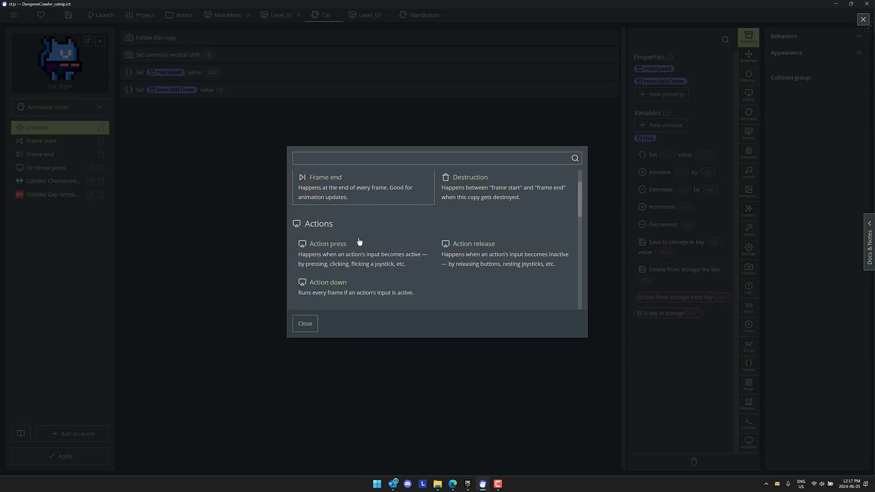
{"action": "scroll", "scroll_direction": "down", "scroll_amount": 3}
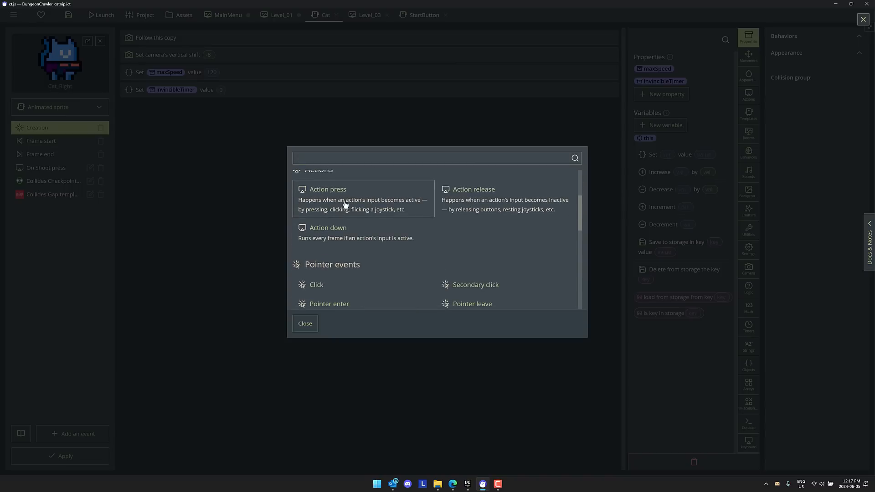
{"action": "scroll", "scroll_direction": "down", "scroll_amount": 3}
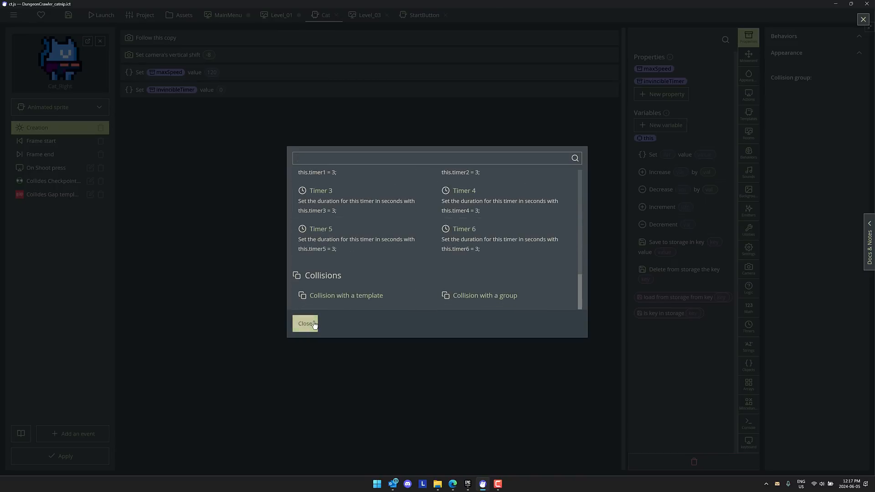
{"action": "left_click", "coordinate": [306, 323]}
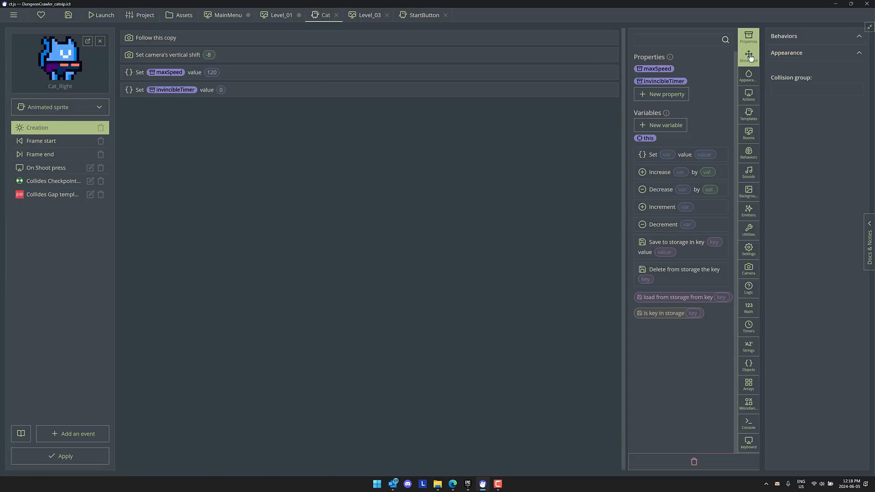
Browse the Rooms, Emitters and Utilities block categories in Catnip.
{"action": "left_click", "coordinate": [748, 75]}
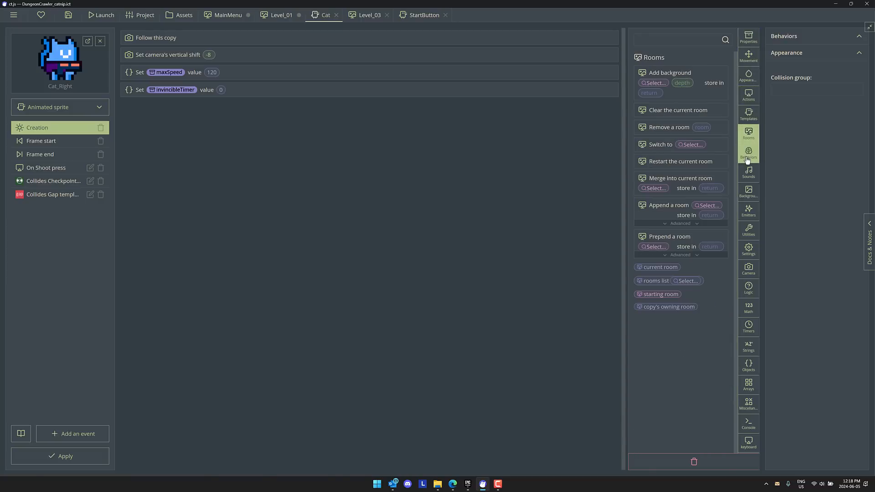
{"action": "left_click", "coordinate": [748, 211]}
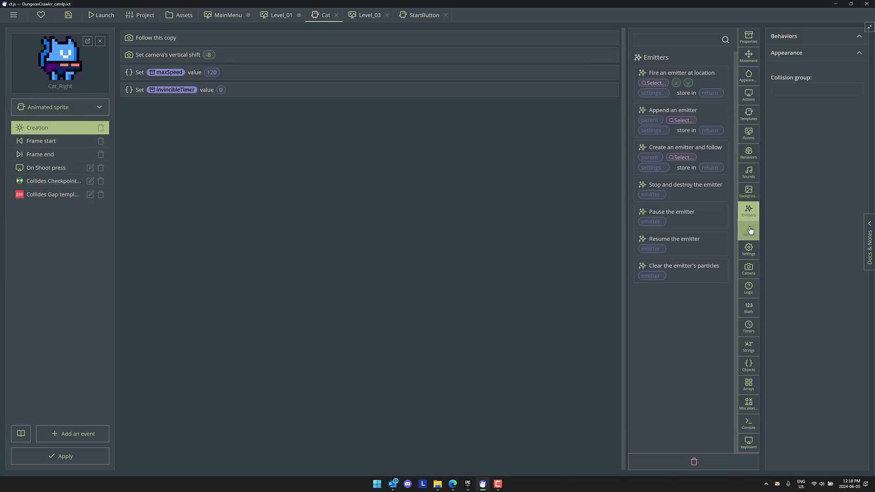
{"action": "left_click", "coordinate": [749, 230]}
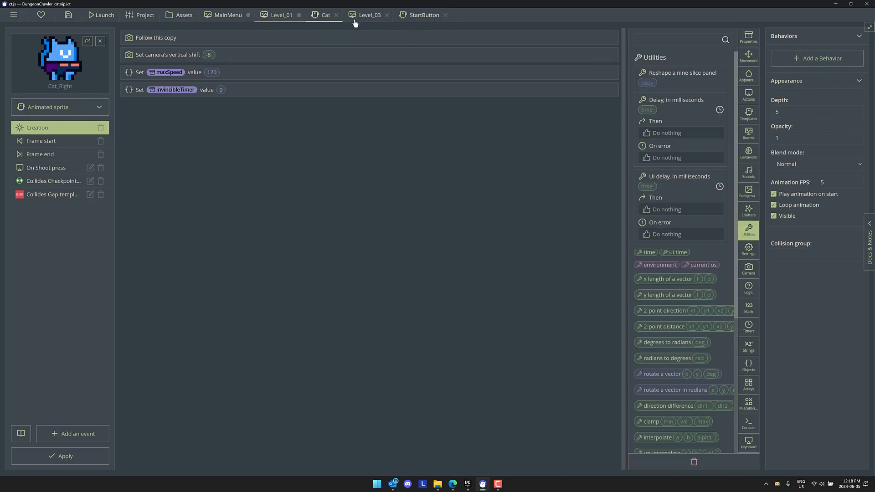
Open Level_03, choose the Tiles tool and start finding a tileset.
{"action": "left_click", "coordinate": [370, 15]}
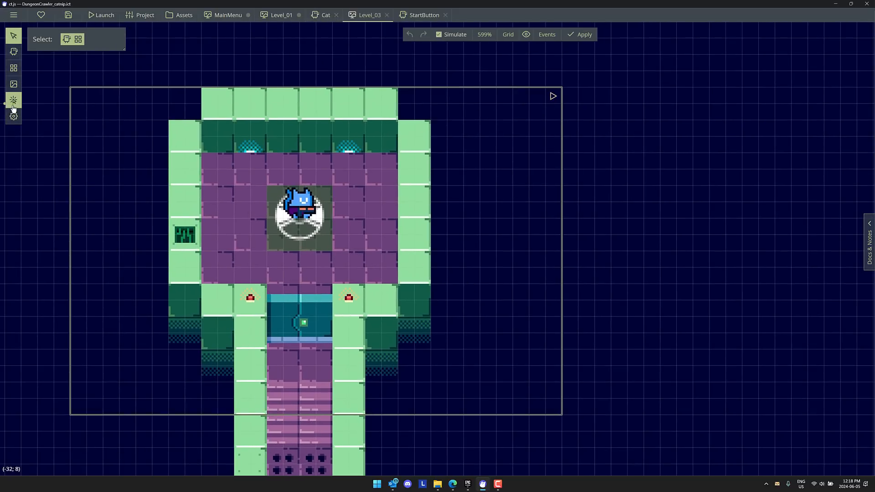
{"action": "mouse_move", "coordinate": [12, 100]}
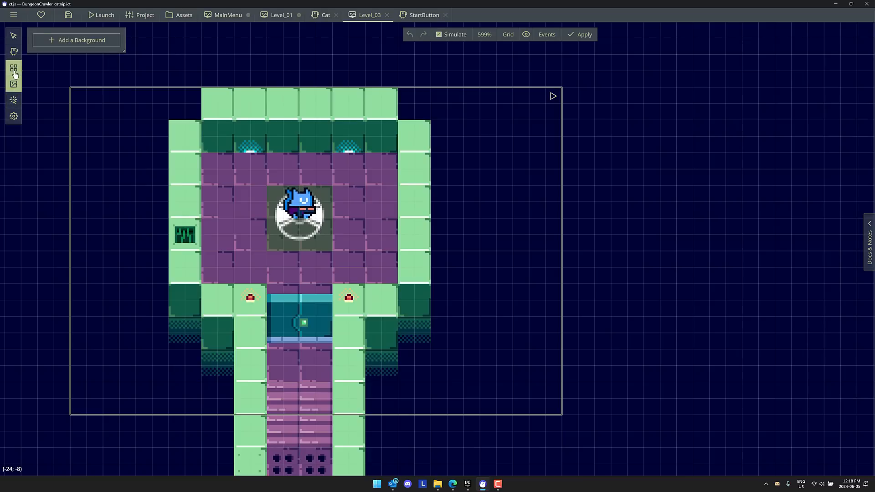
{"action": "left_click", "coordinate": [13, 67]}
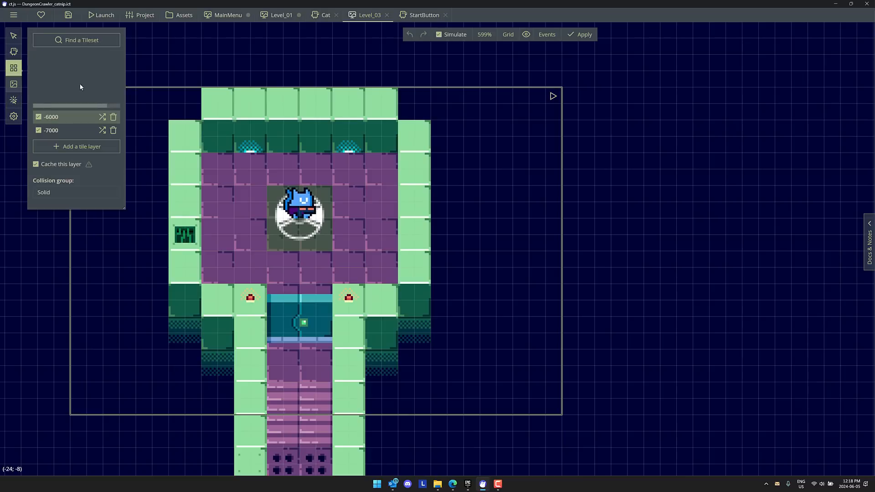
{"action": "left_click", "coordinate": [76, 40]}
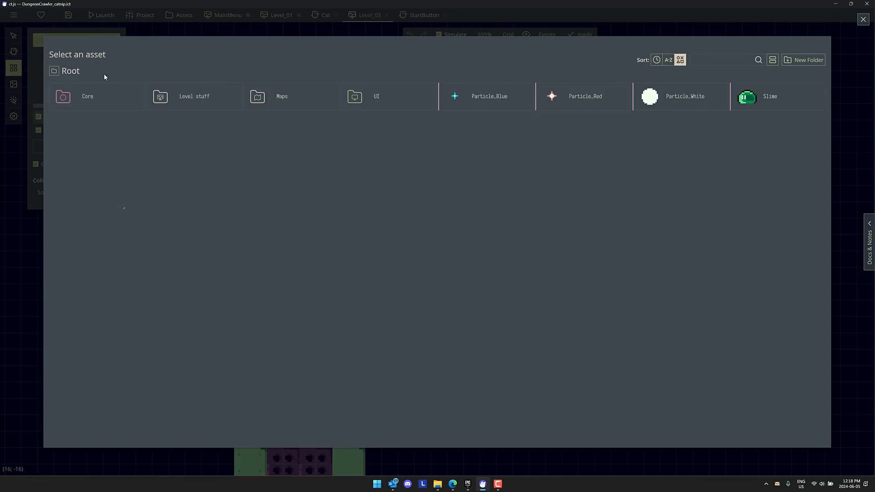
{"action": "mouse_move", "coordinate": [303, 101]}
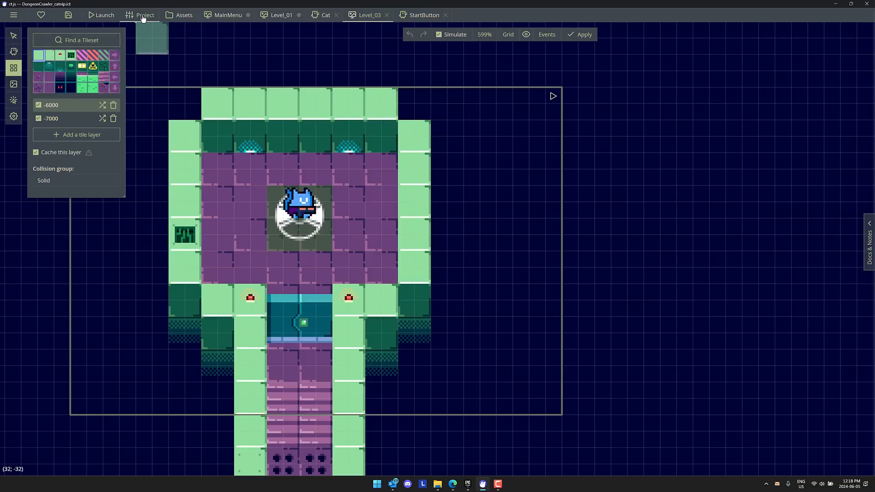
Browse the Export, Main, Custom scripts and Render Options project settings, then the hamburger menu.
{"action": "left_click", "coordinate": [145, 15]}
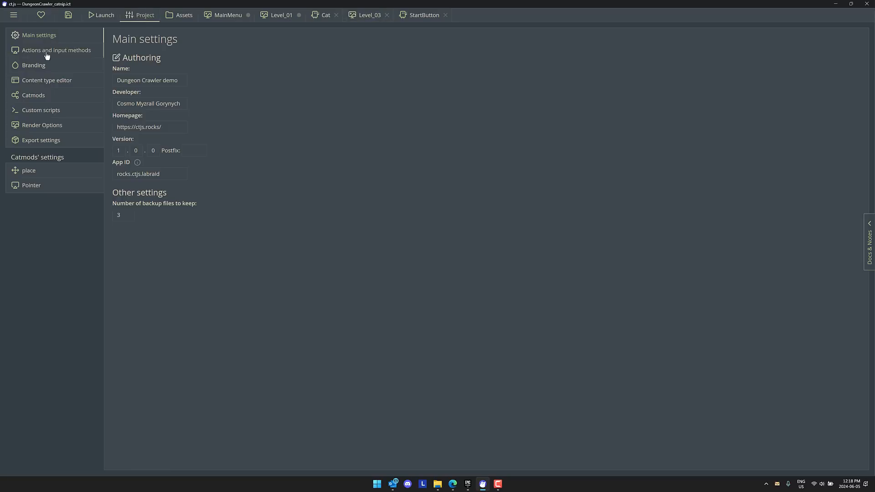
{"action": "left_click", "coordinate": [40, 140]}
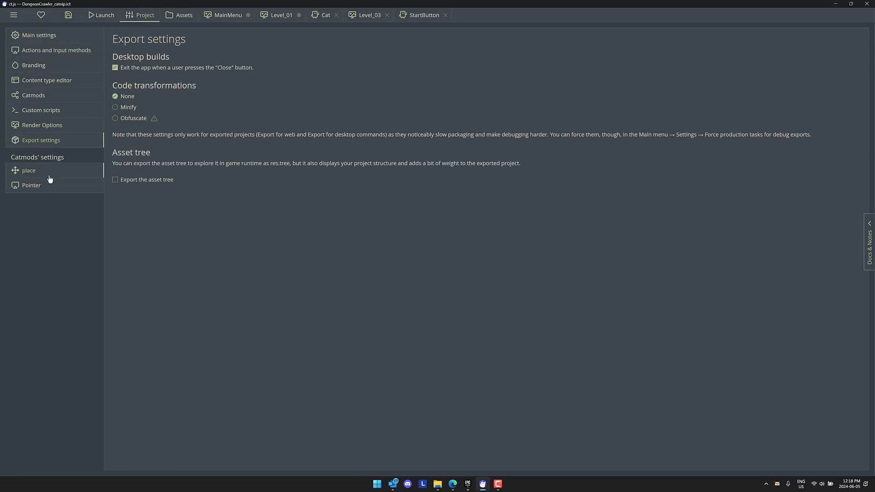
{"action": "left_click", "coordinate": [38, 35]}
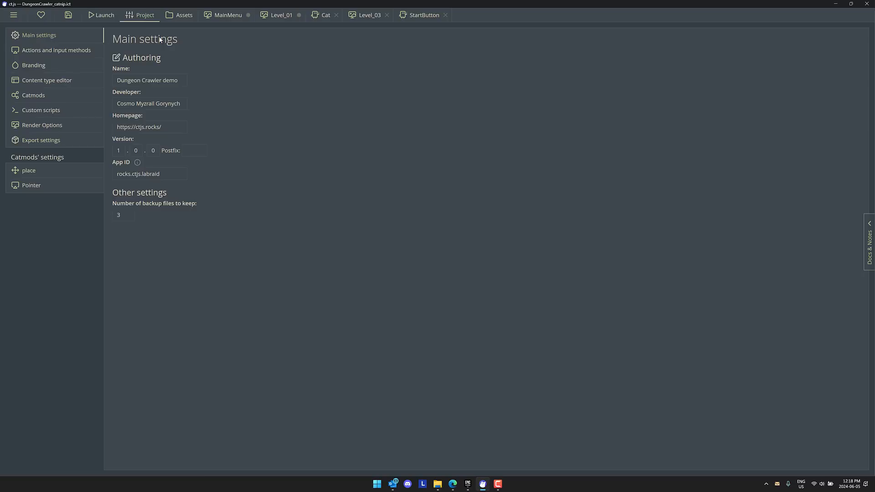
{"action": "mouse_move", "coordinate": [41, 110]}
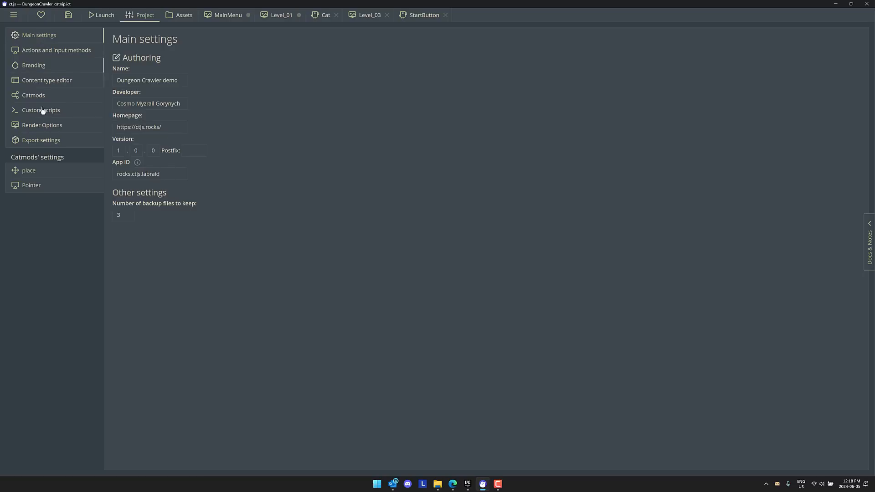
{"action": "left_click", "coordinate": [40, 110]}
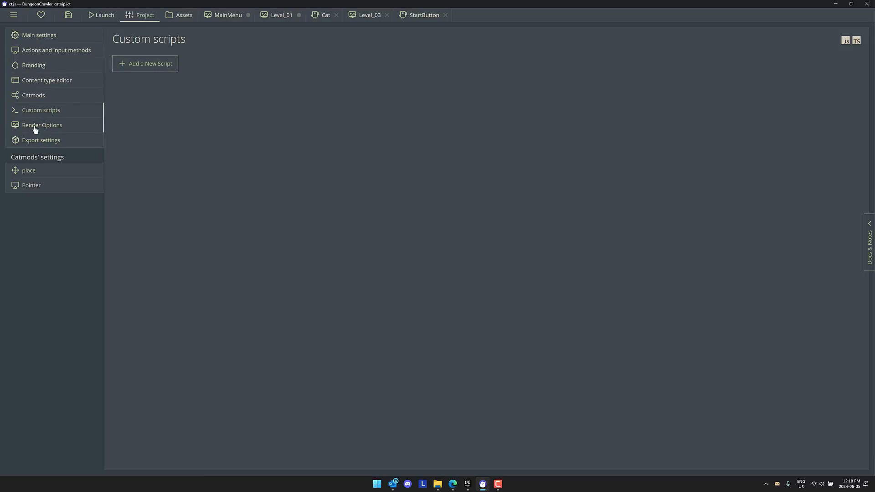
{"action": "left_click", "coordinate": [42, 124]}
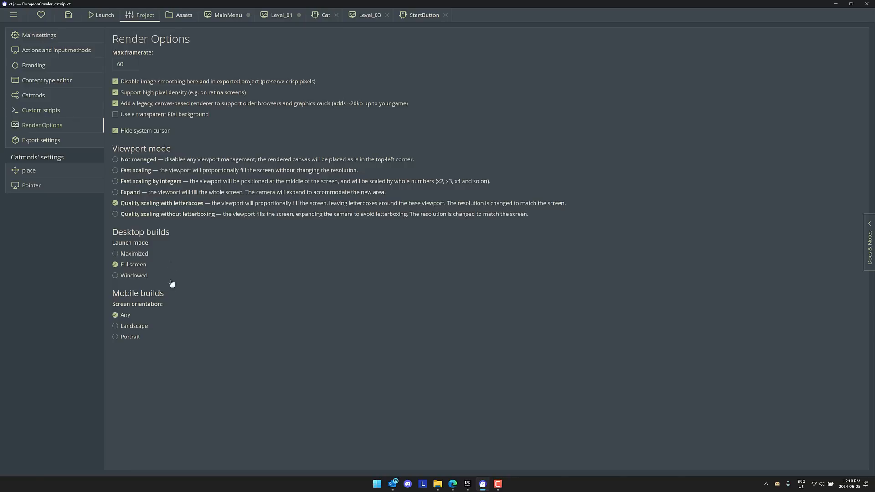
{"action": "mouse_move", "coordinate": [52, 177]}
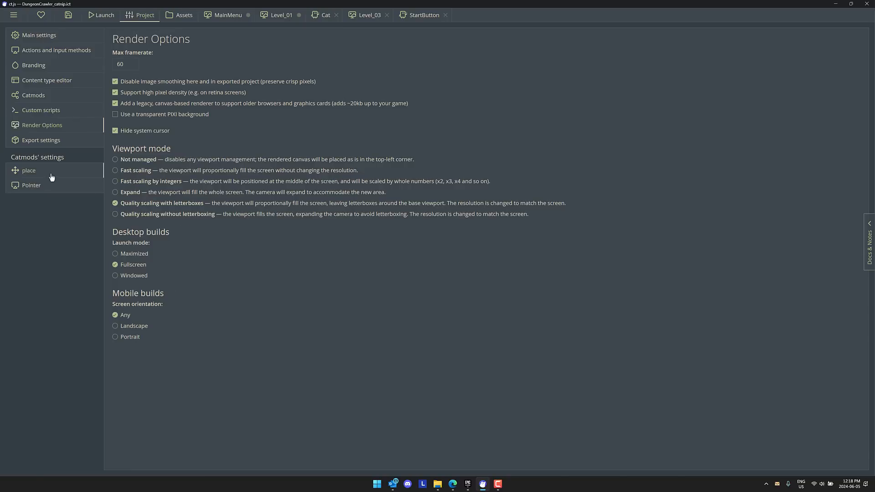
{"action": "left_click", "coordinate": [14, 15]}
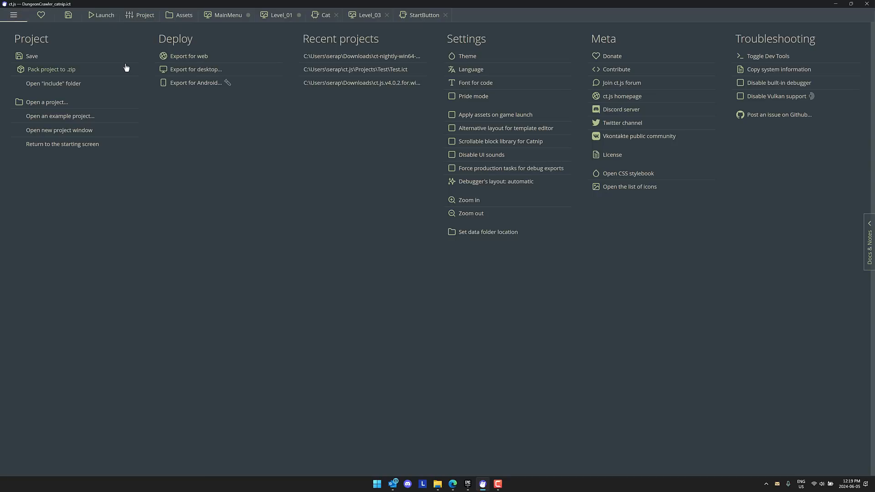
Apply a different interface theme and select the START button in the MainMenu room.
{"action": "left_click", "coordinate": [467, 56]}
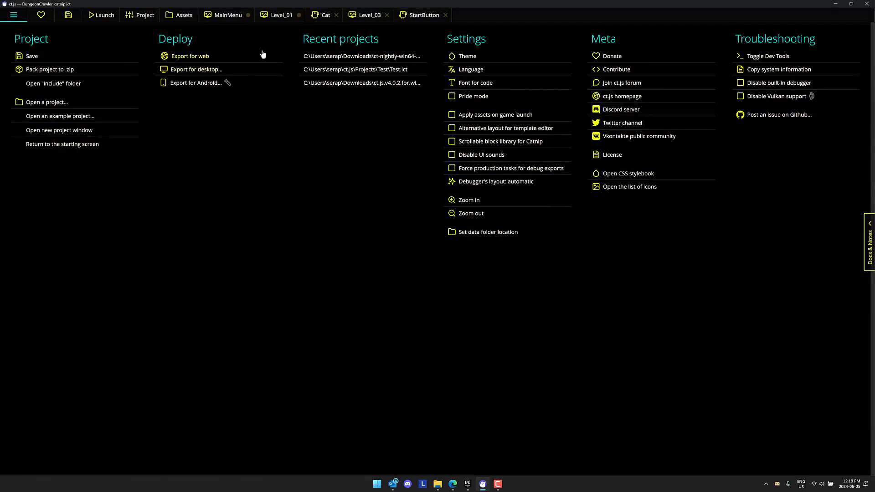
{"action": "left_click", "coordinate": [227, 15]}
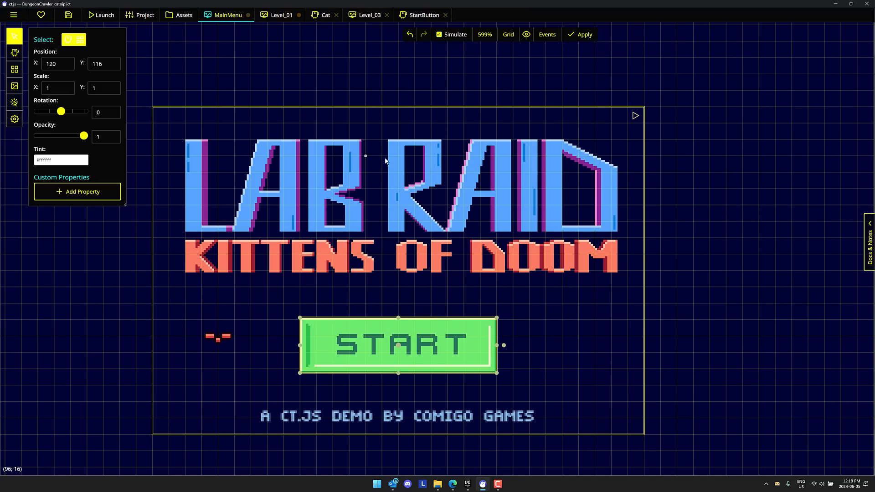
{"action": "mouse_move", "coordinate": [290, 106]}
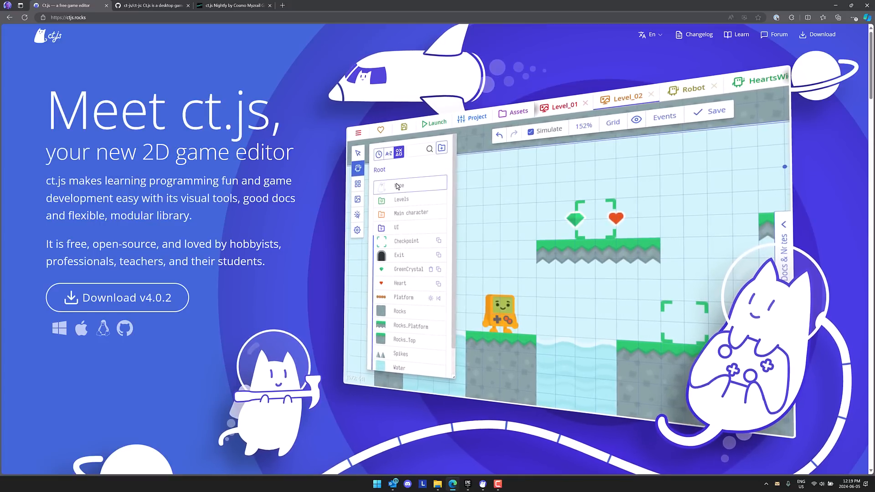
Go fullscreen and scroll past the workflow and genre sections to the features summary.
{"action": "key", "text": "F11"}
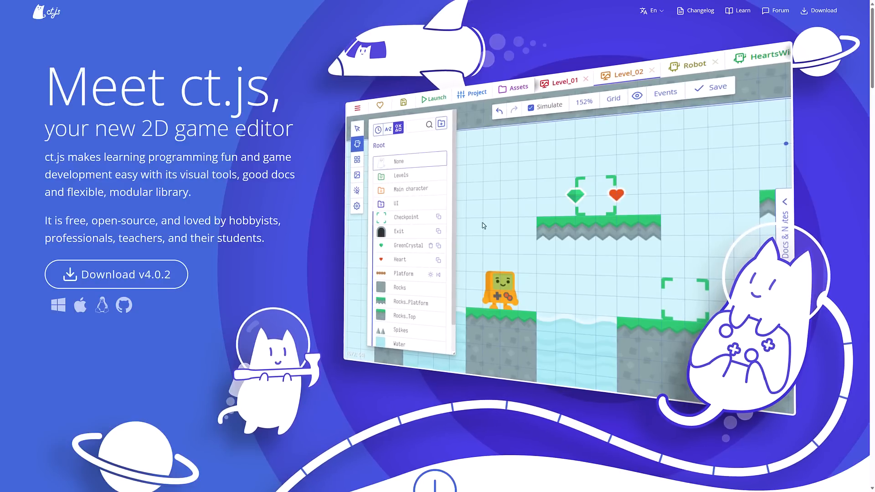
{"action": "scroll", "scroll_direction": "down", "scroll_amount": 3}
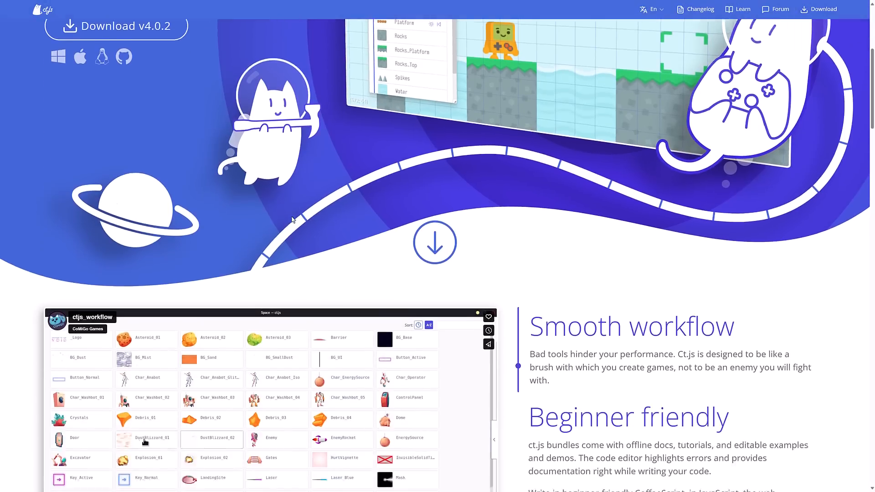
{"action": "scroll", "scroll_direction": "down", "scroll_amount": 3}
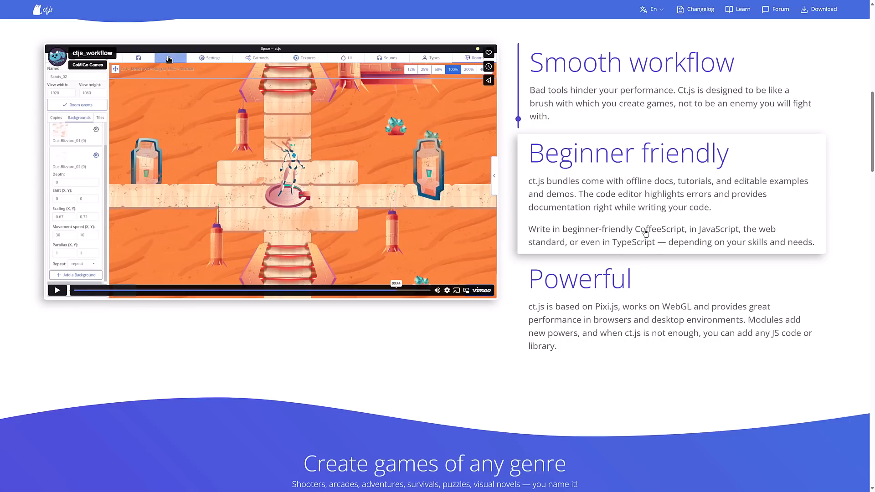
{"action": "scroll", "scroll_direction": "down", "scroll_amount": 3}
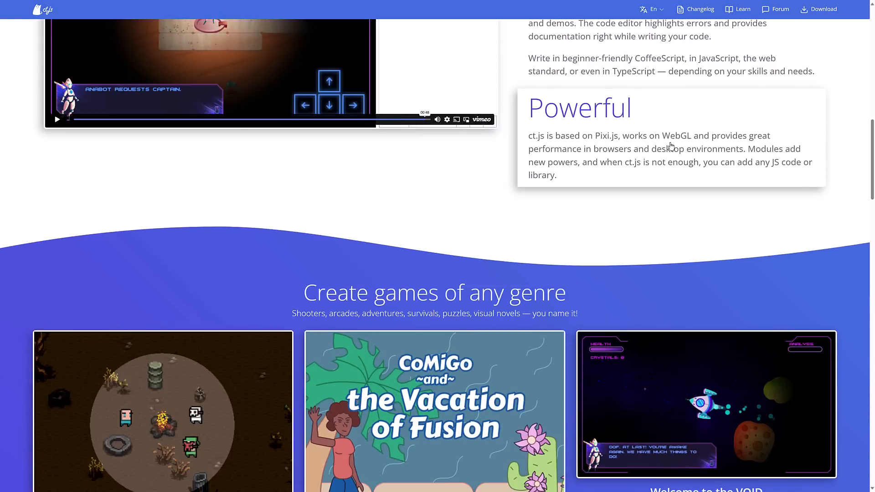
{"action": "scroll", "scroll_direction": "down", "scroll_amount": 3}
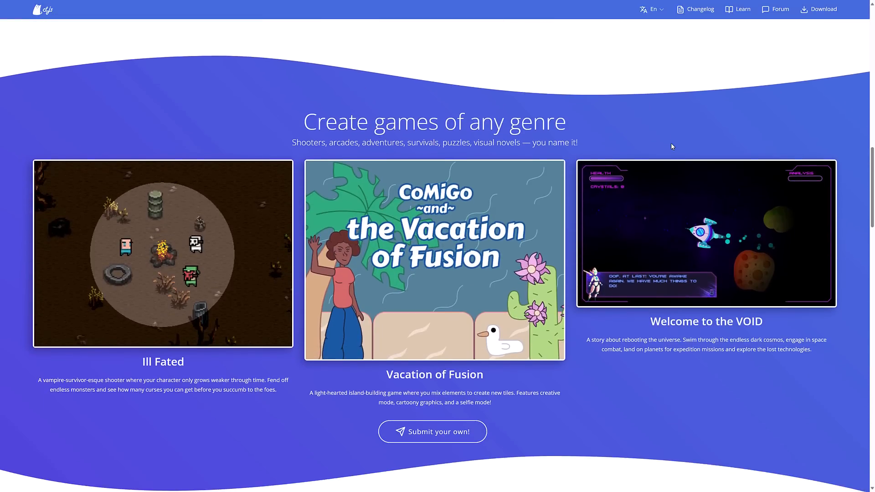
{"action": "scroll", "scroll_direction": "down", "scroll_amount": 3}
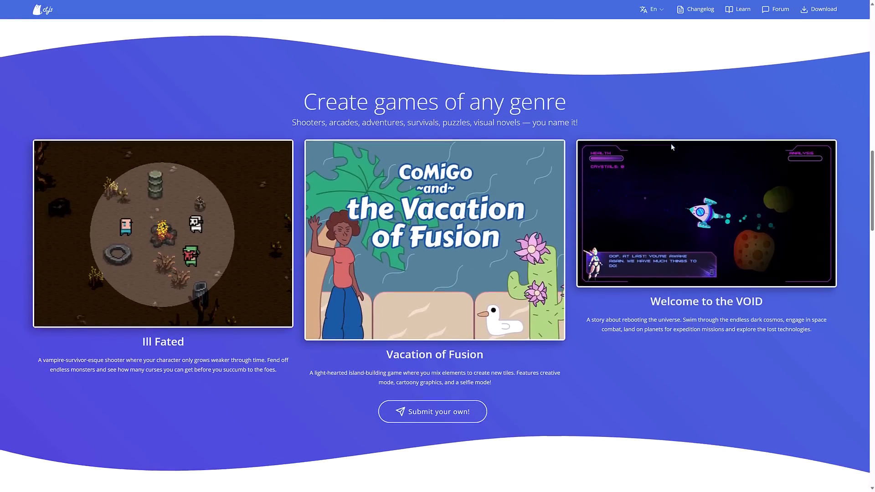
{"action": "scroll", "scroll_direction": "down", "scroll_amount": 3}
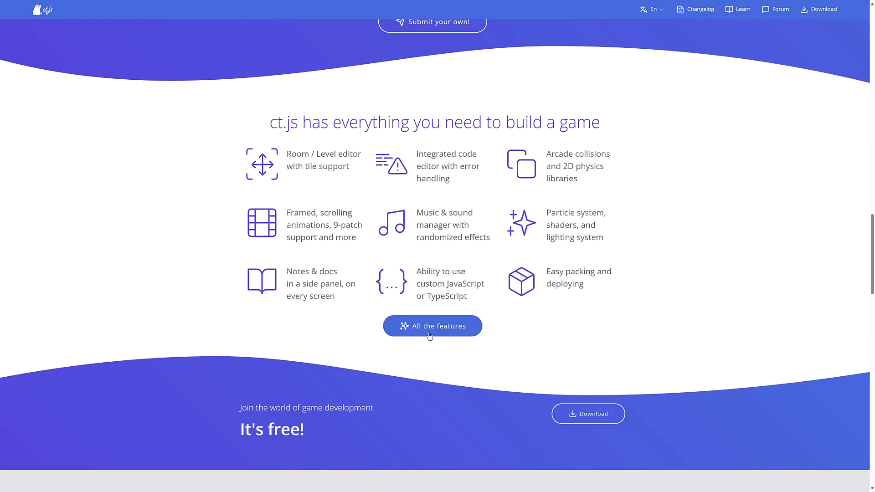
Open 'All the features' and scroll the Feature list down to the Assets section.
{"action": "left_click", "coordinate": [432, 326]}
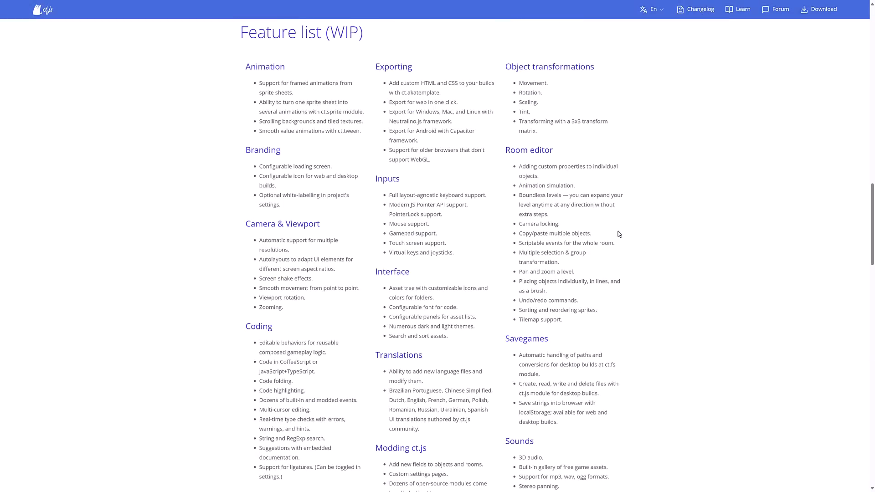
{"action": "scroll", "scroll_direction": "down", "scroll_amount": 3}
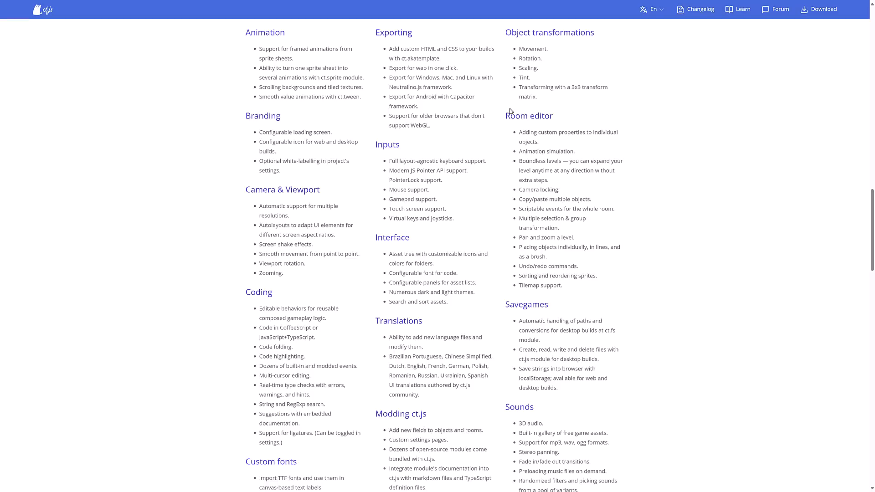
{"action": "mouse_move", "coordinate": [323, 221]}
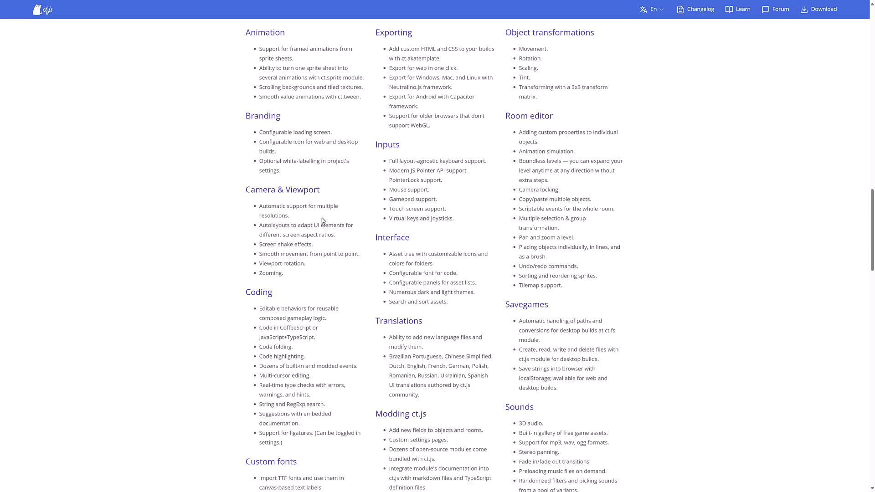
{"action": "scroll", "scroll_direction": "down", "scroll_amount": 3}
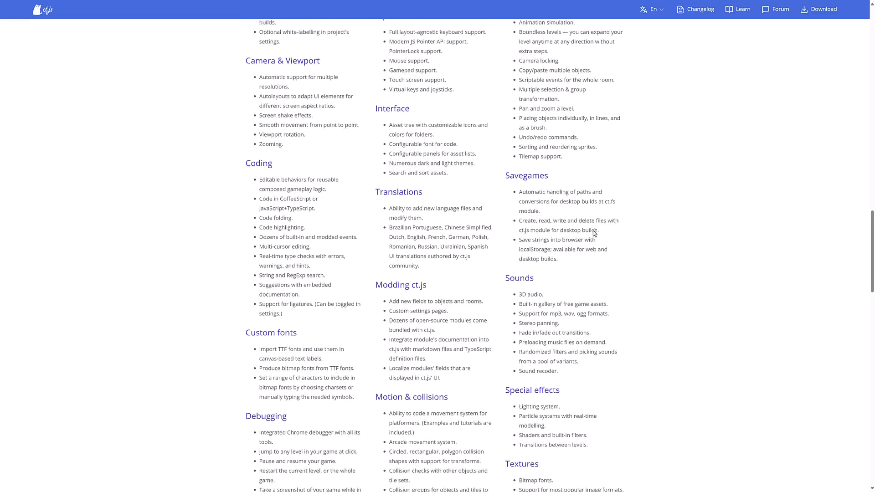
{"action": "scroll", "scroll_direction": "down", "scroll_amount": 3}
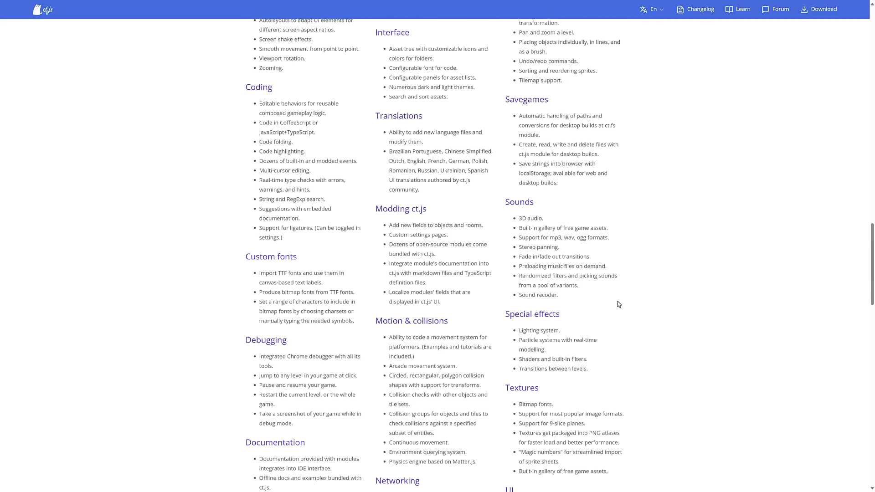
{"action": "scroll", "scroll_direction": "down", "scroll_amount": 3}
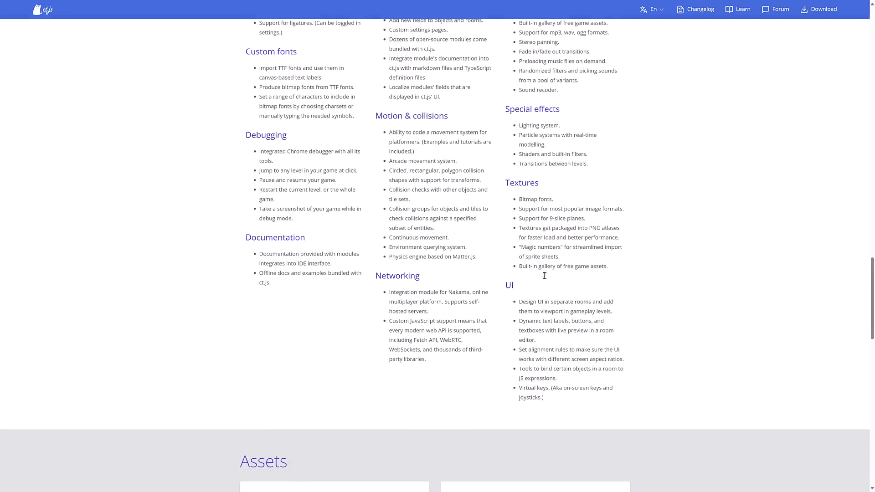
{"action": "scroll", "scroll_direction": "down", "scroll_amount": 3}
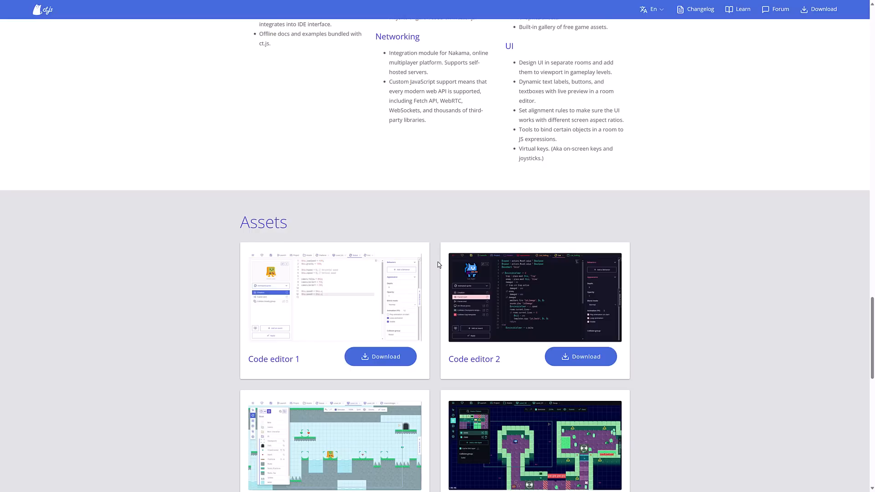
{"action": "scroll", "scroll_direction": "down", "scroll_amount": 3}
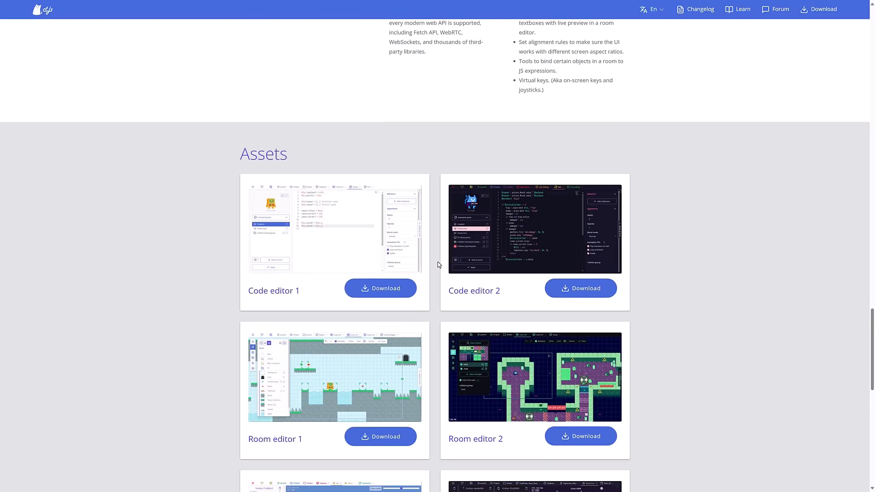
{"action": "scroll", "scroll_direction": "down", "scroll_amount": 3}
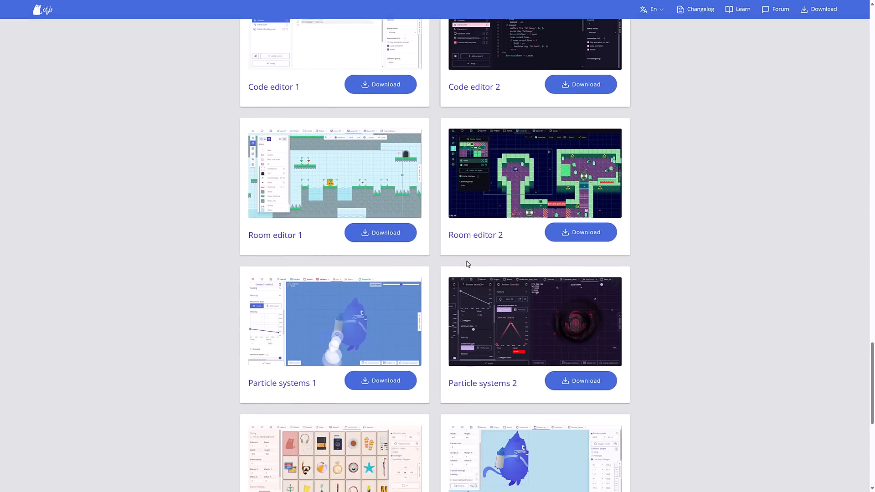
{"action": "scroll", "scroll_direction": "down", "scroll_amount": 3}
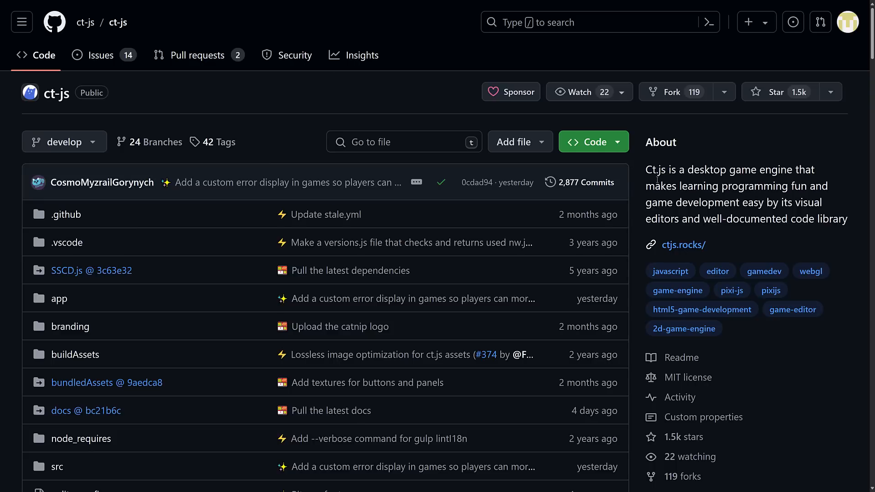
{"action": "mouse_move", "coordinate": [706, 263]}
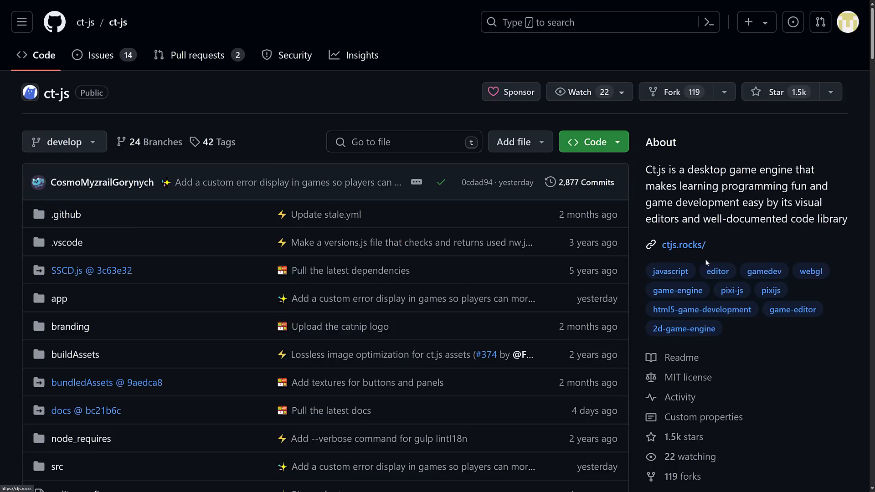
Scroll the ct-js repository page past the file list down to the README.
{"action": "scroll", "scroll_direction": "down", "scroll_amount": 3}
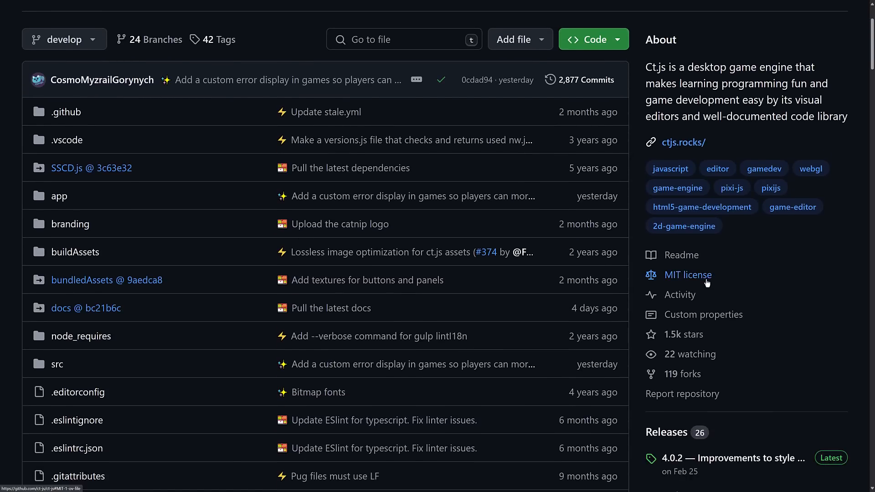
{"action": "scroll", "scroll_direction": "down", "scroll_amount": 3}
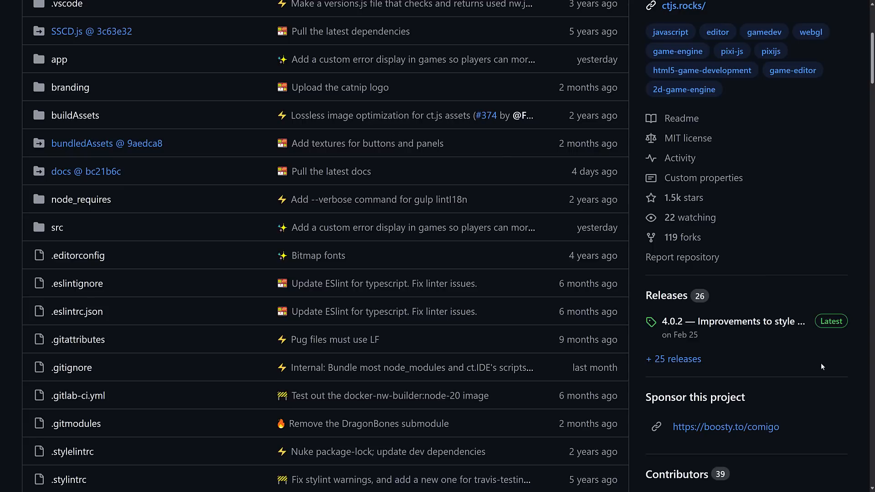
{"action": "scroll", "scroll_direction": "down", "scroll_amount": 3}
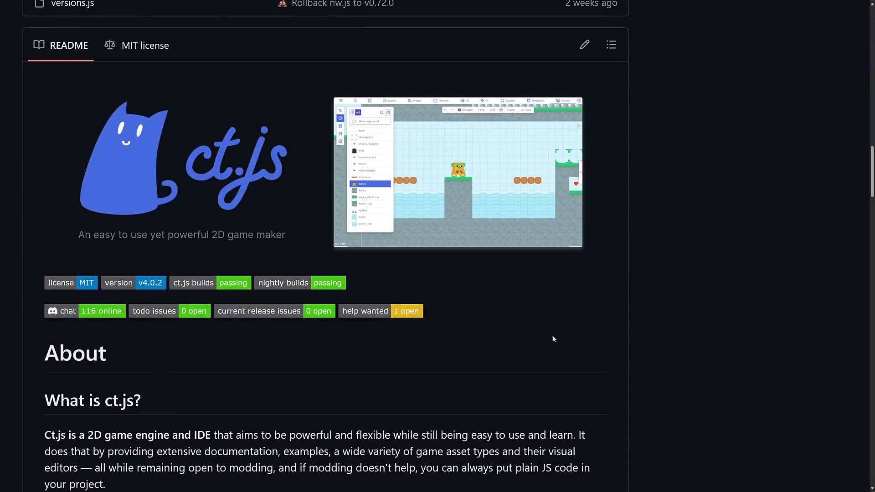
{"action": "scroll", "scroll_direction": "down", "scroll_amount": 3}
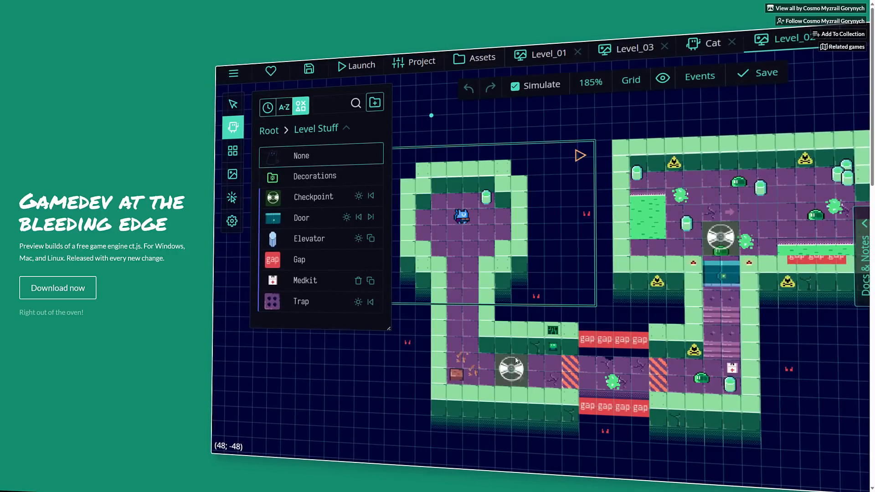
Scroll the nightly builds page to its instability warning, then return to the ct.js homepage via the logo.
{"action": "scroll", "scroll_direction": "down", "scroll_amount": 3}
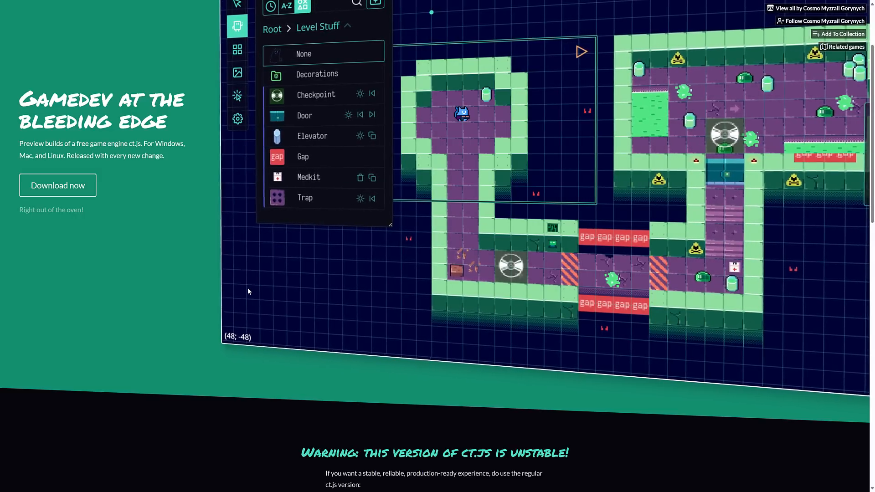
{"action": "scroll", "scroll_direction": "down", "scroll_amount": 3}
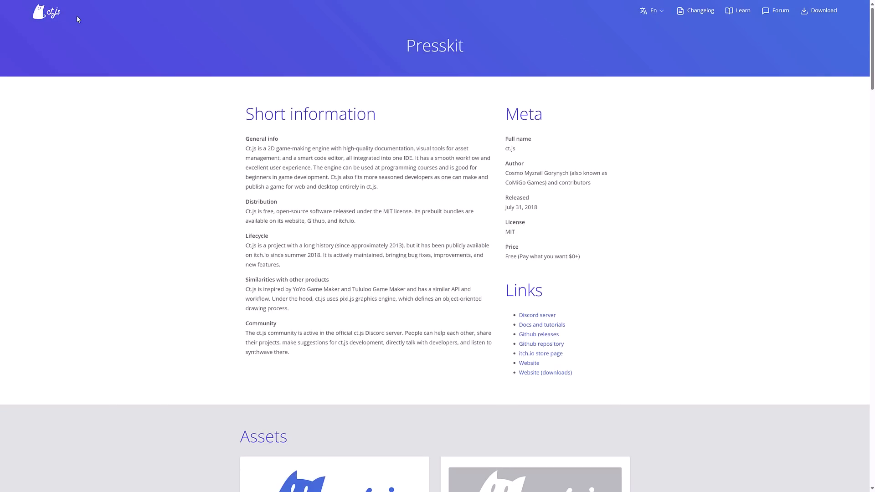
{"action": "left_click", "coordinate": [47, 12]}
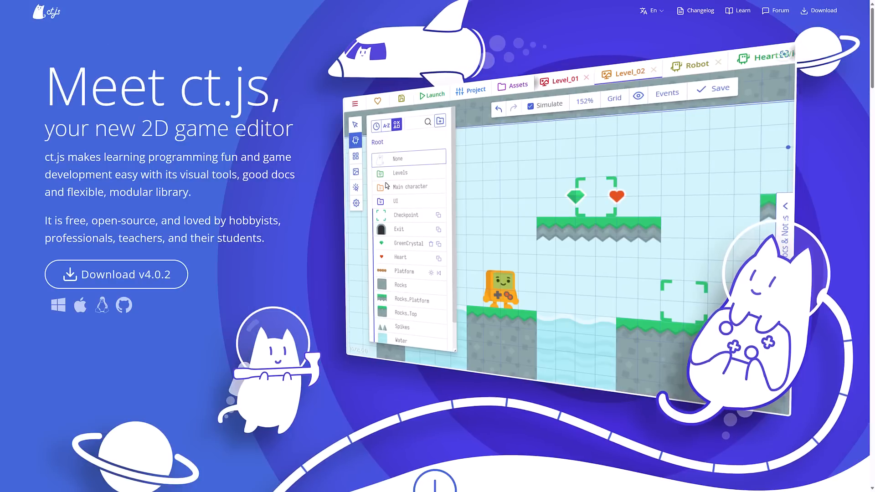